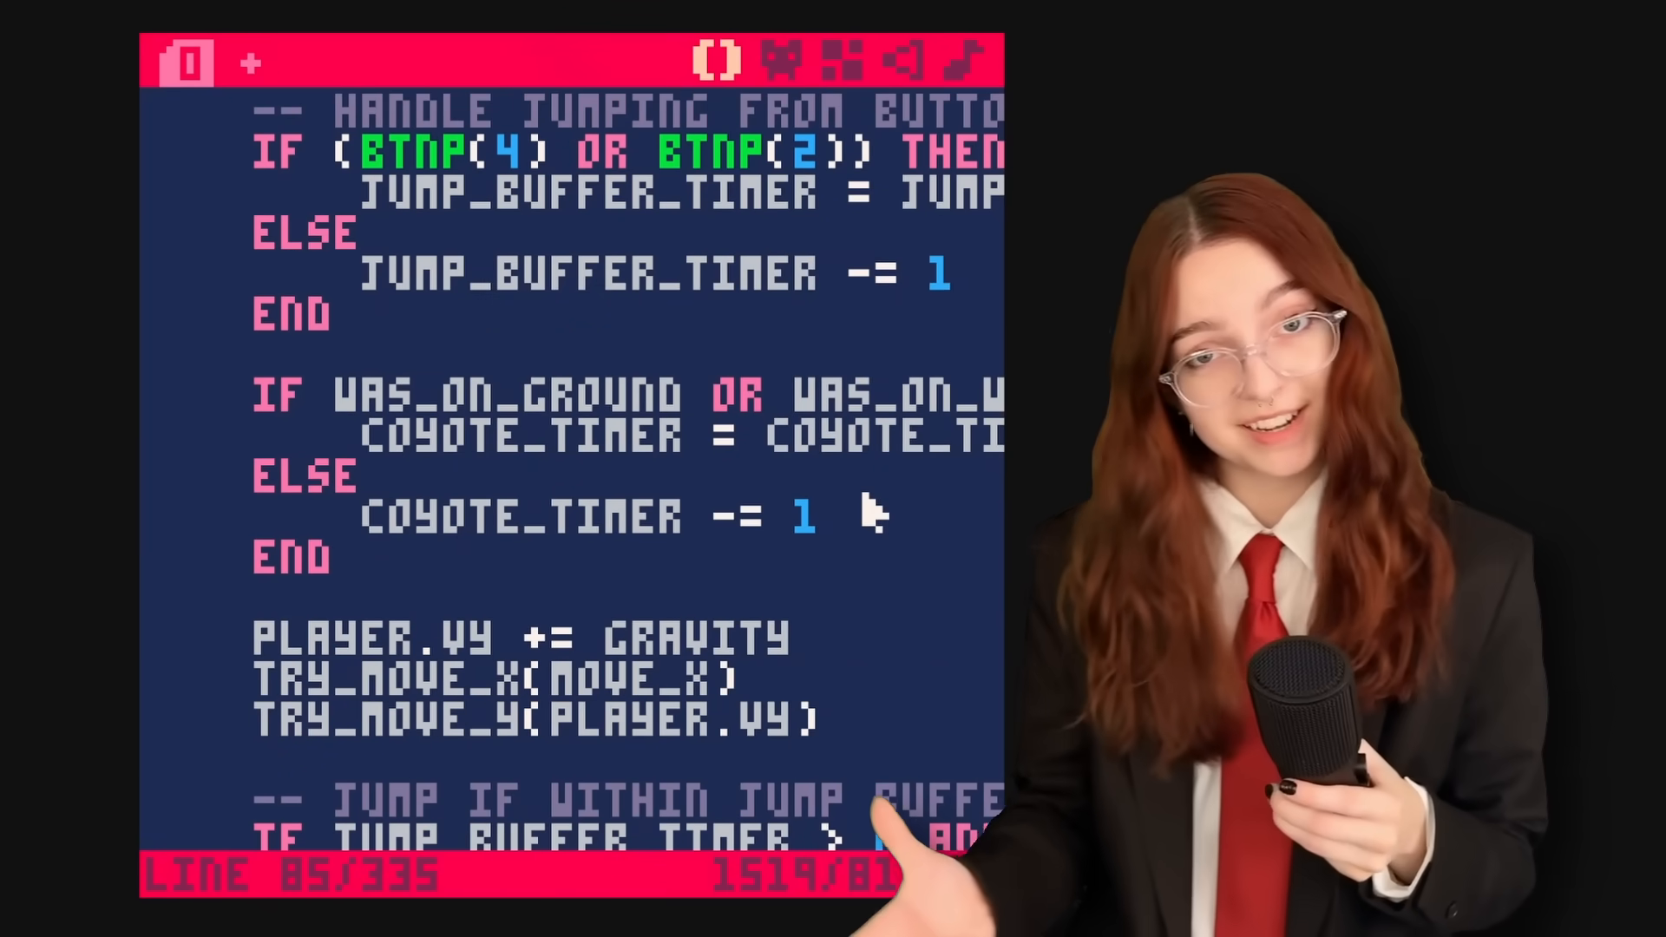
# Stop the debugging session and open item.gd at its player pickup code
pyautogui.scroll(-3)
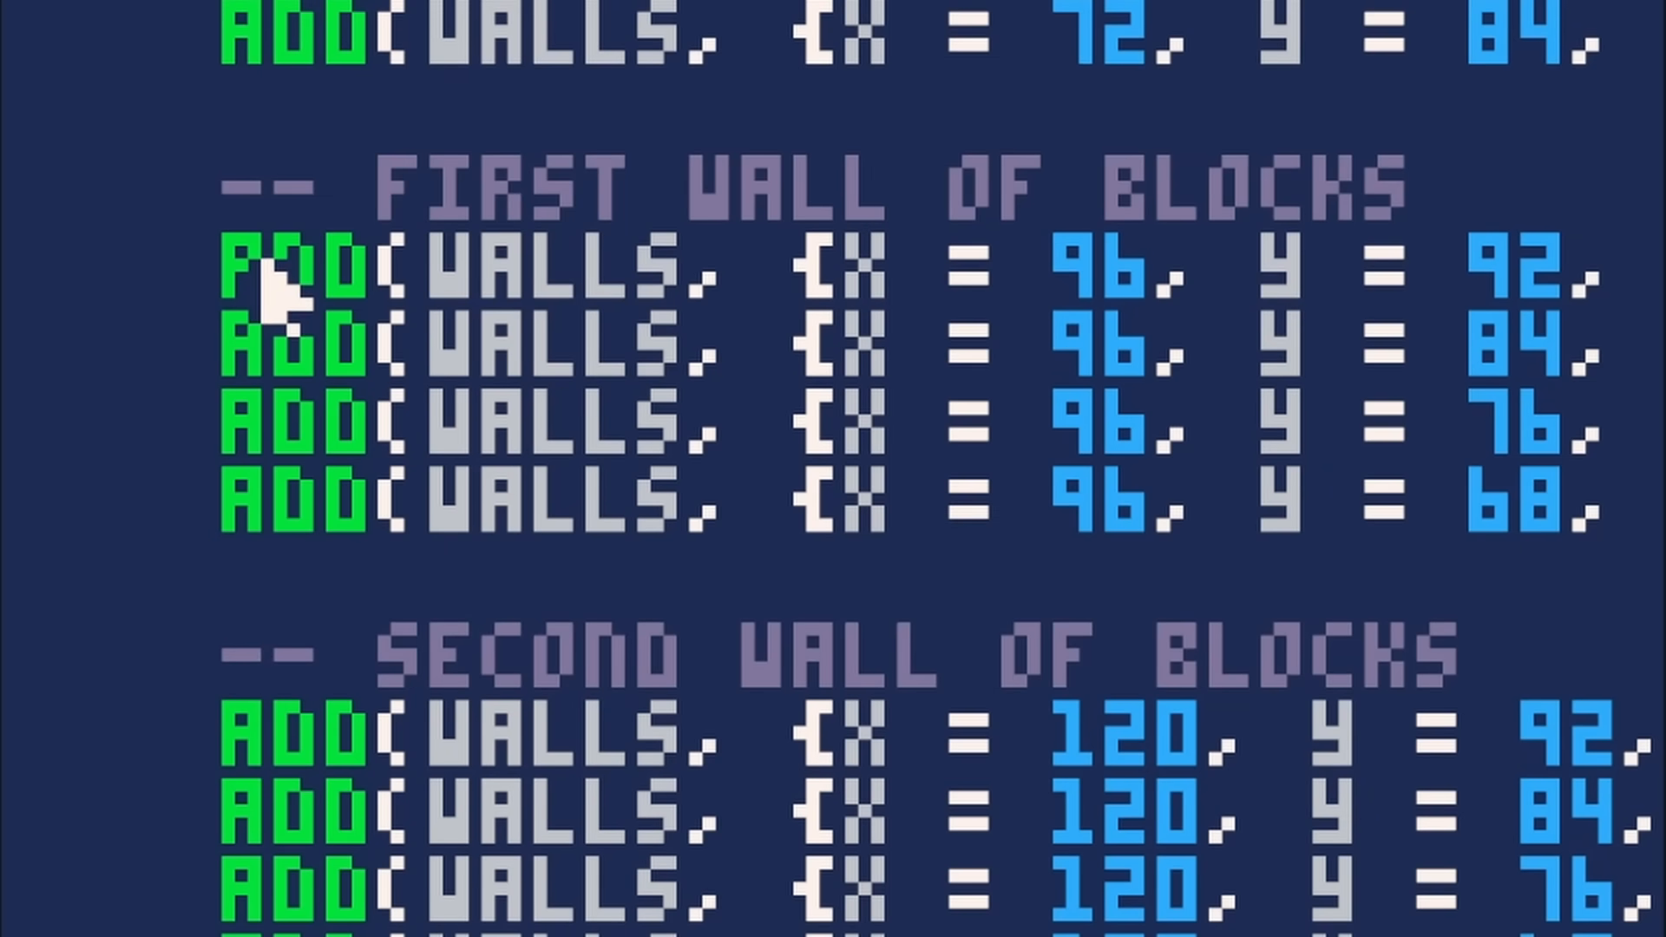
pyautogui.click(744, 275)
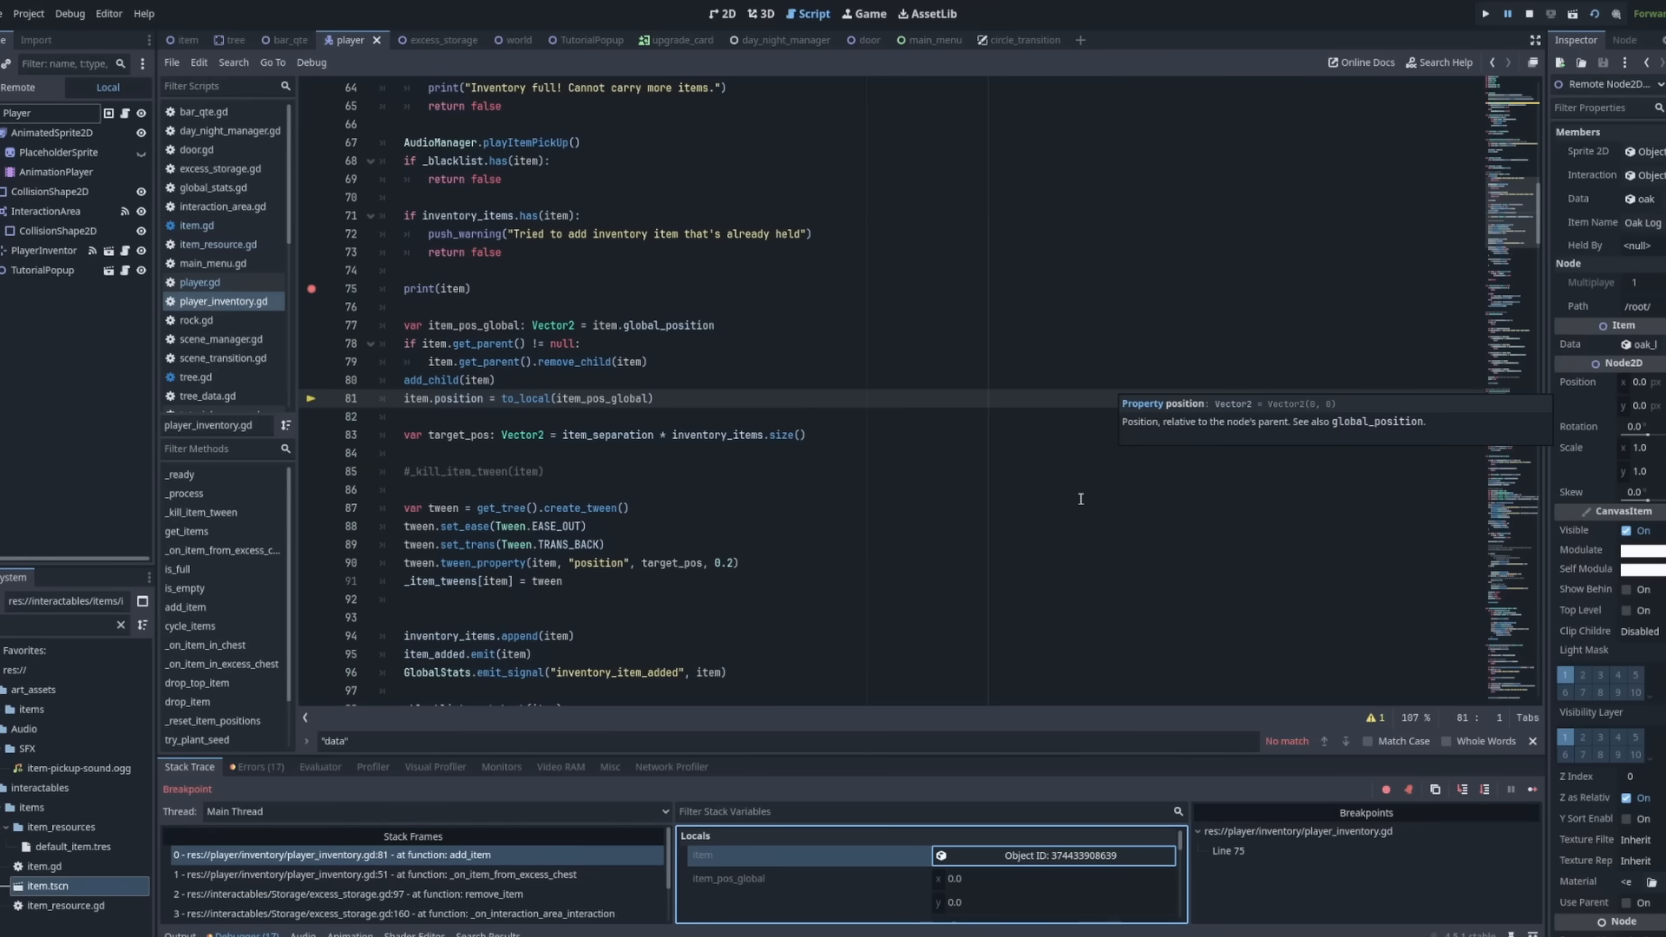
pyautogui.click(436, 39)
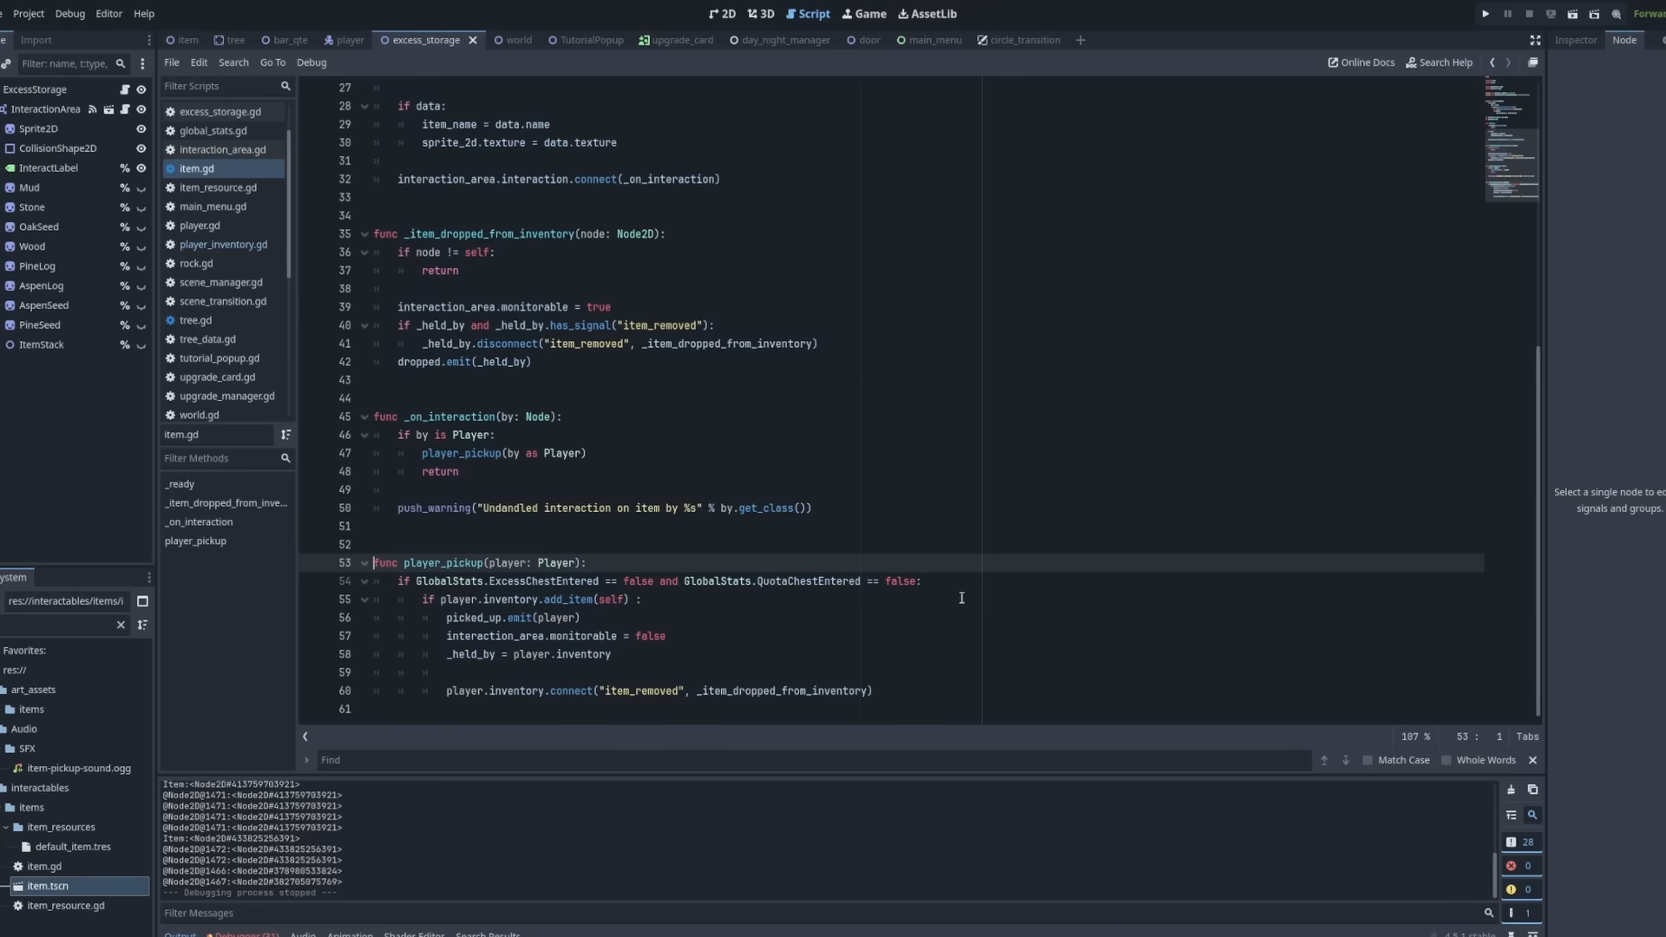
pyautogui.moveTo(971, 623)
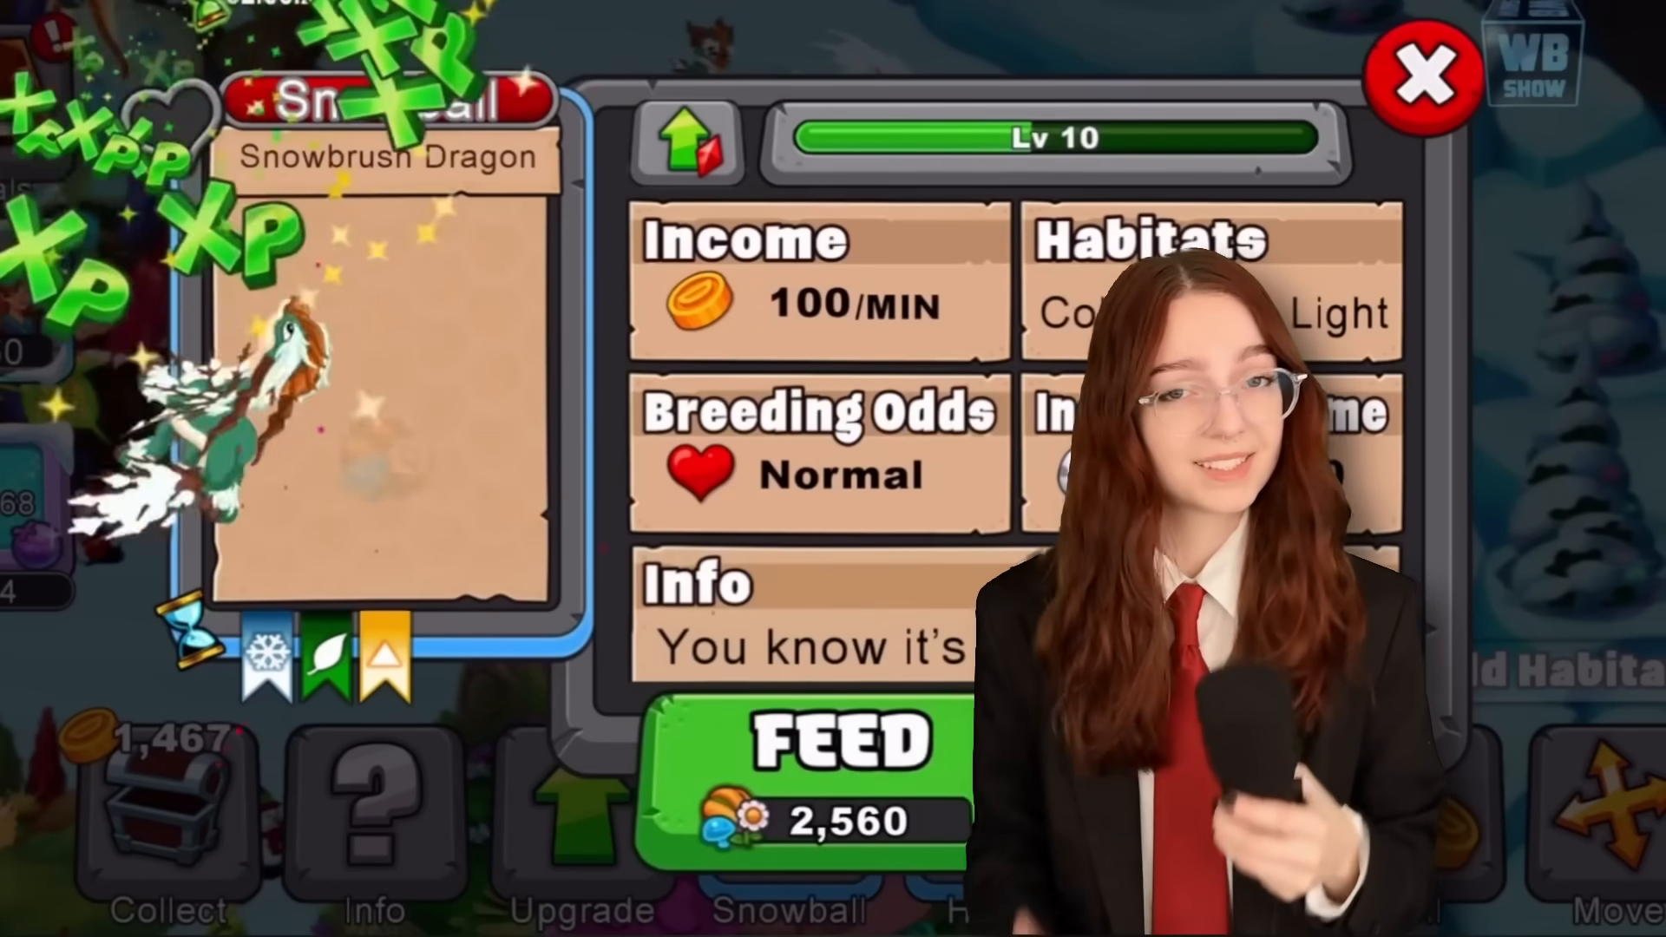
pyautogui.click(1424, 77)
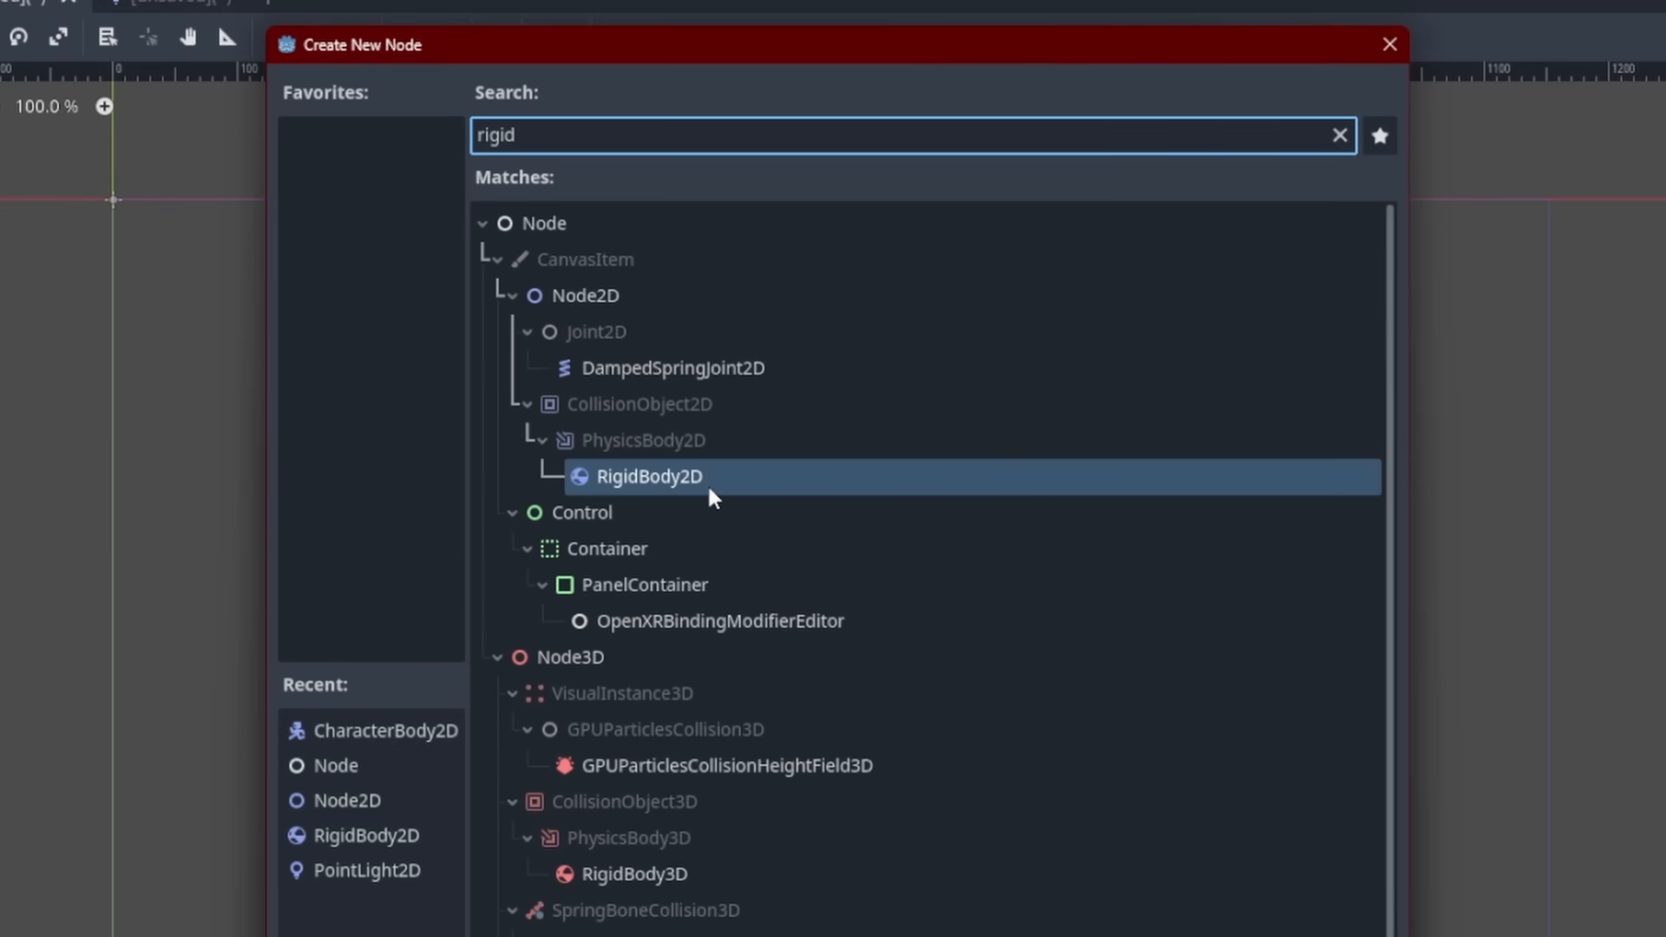
# Add a RigidBody2D named Background, then add a CharacterBody2D node to the World scene
pyautogui.doubleClick(649, 477)
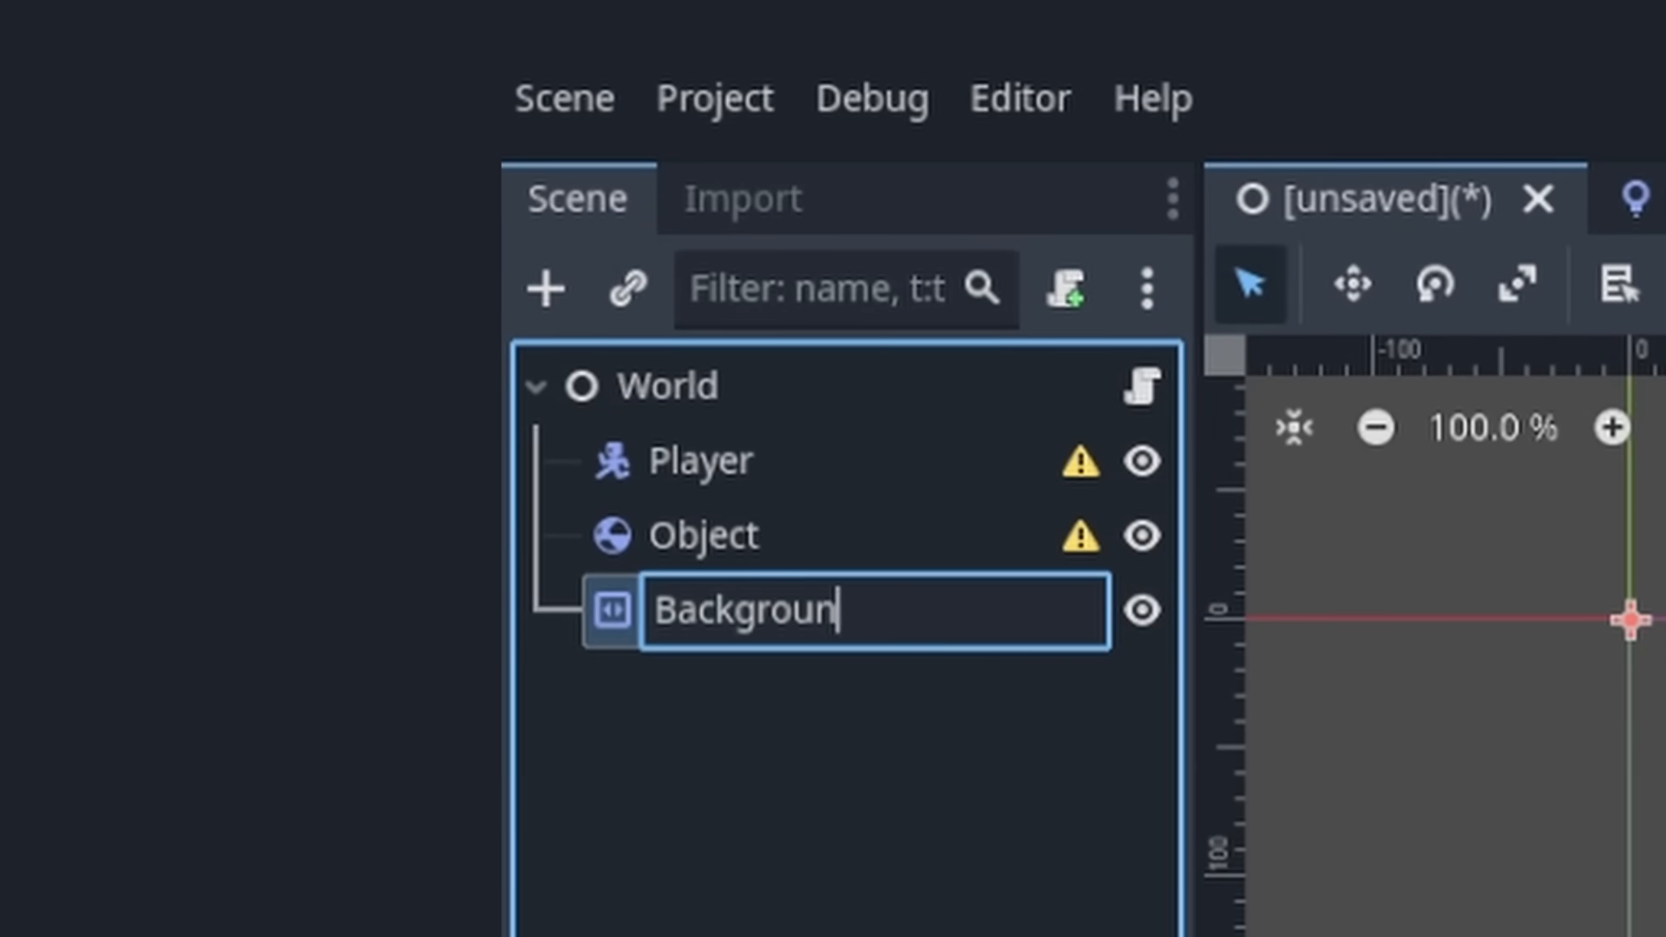
pyautogui.press('Return')
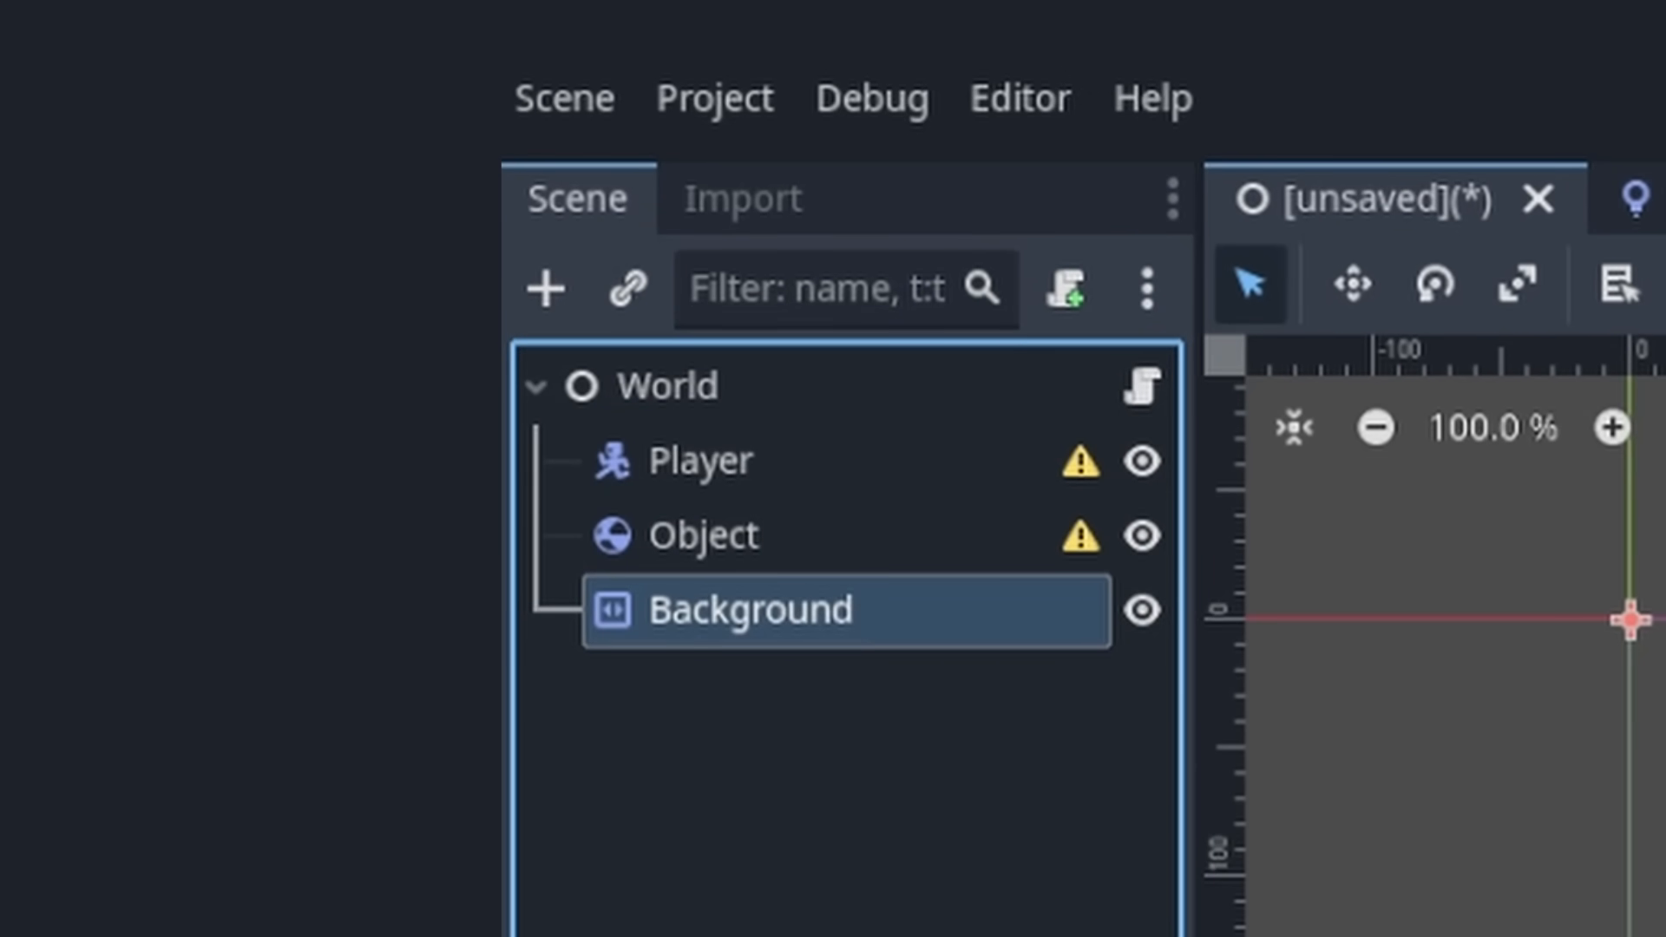
pyautogui.click(544, 288)
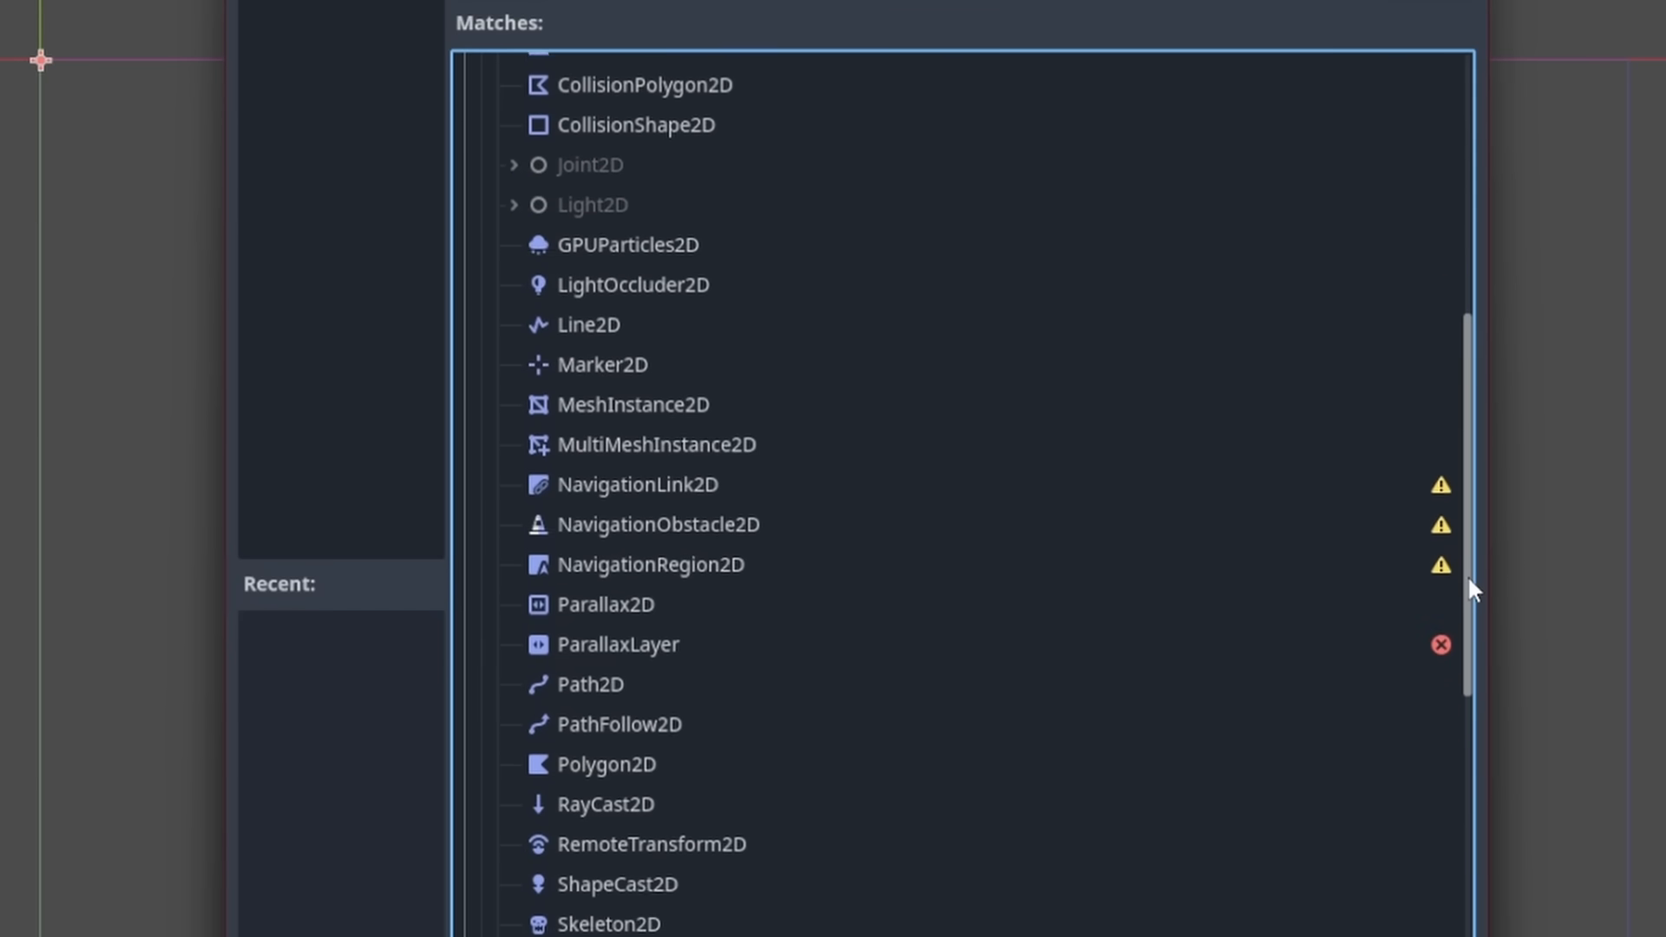
pyautogui.scroll(3)
pyautogui.write('cha')
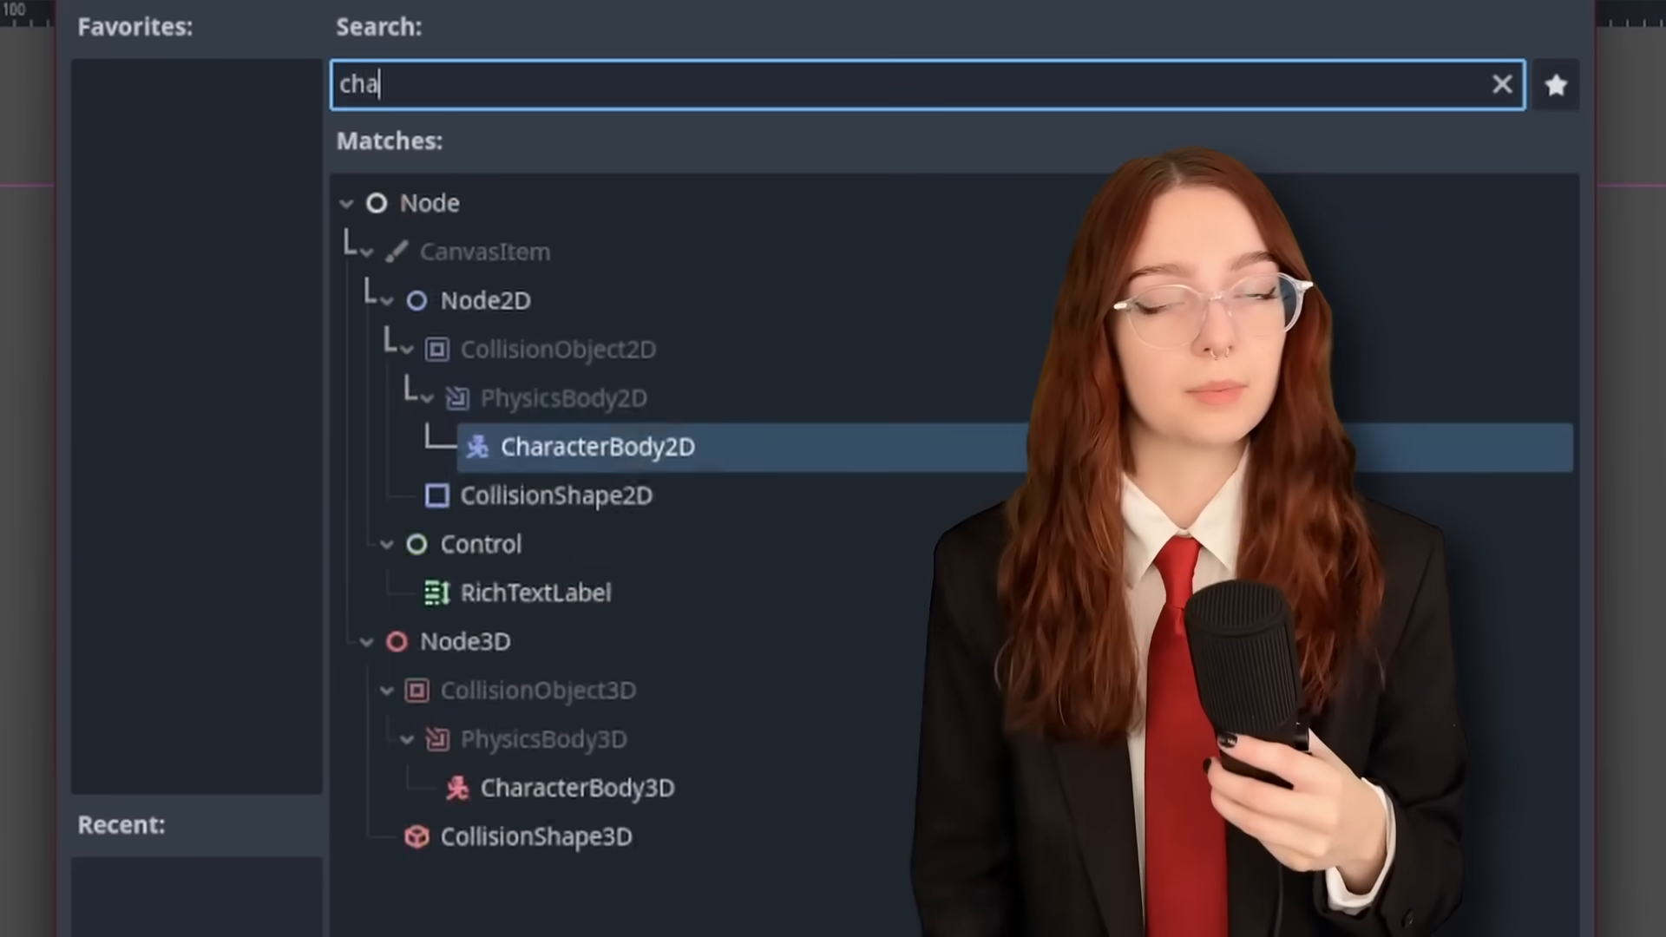
pyautogui.write('racter')
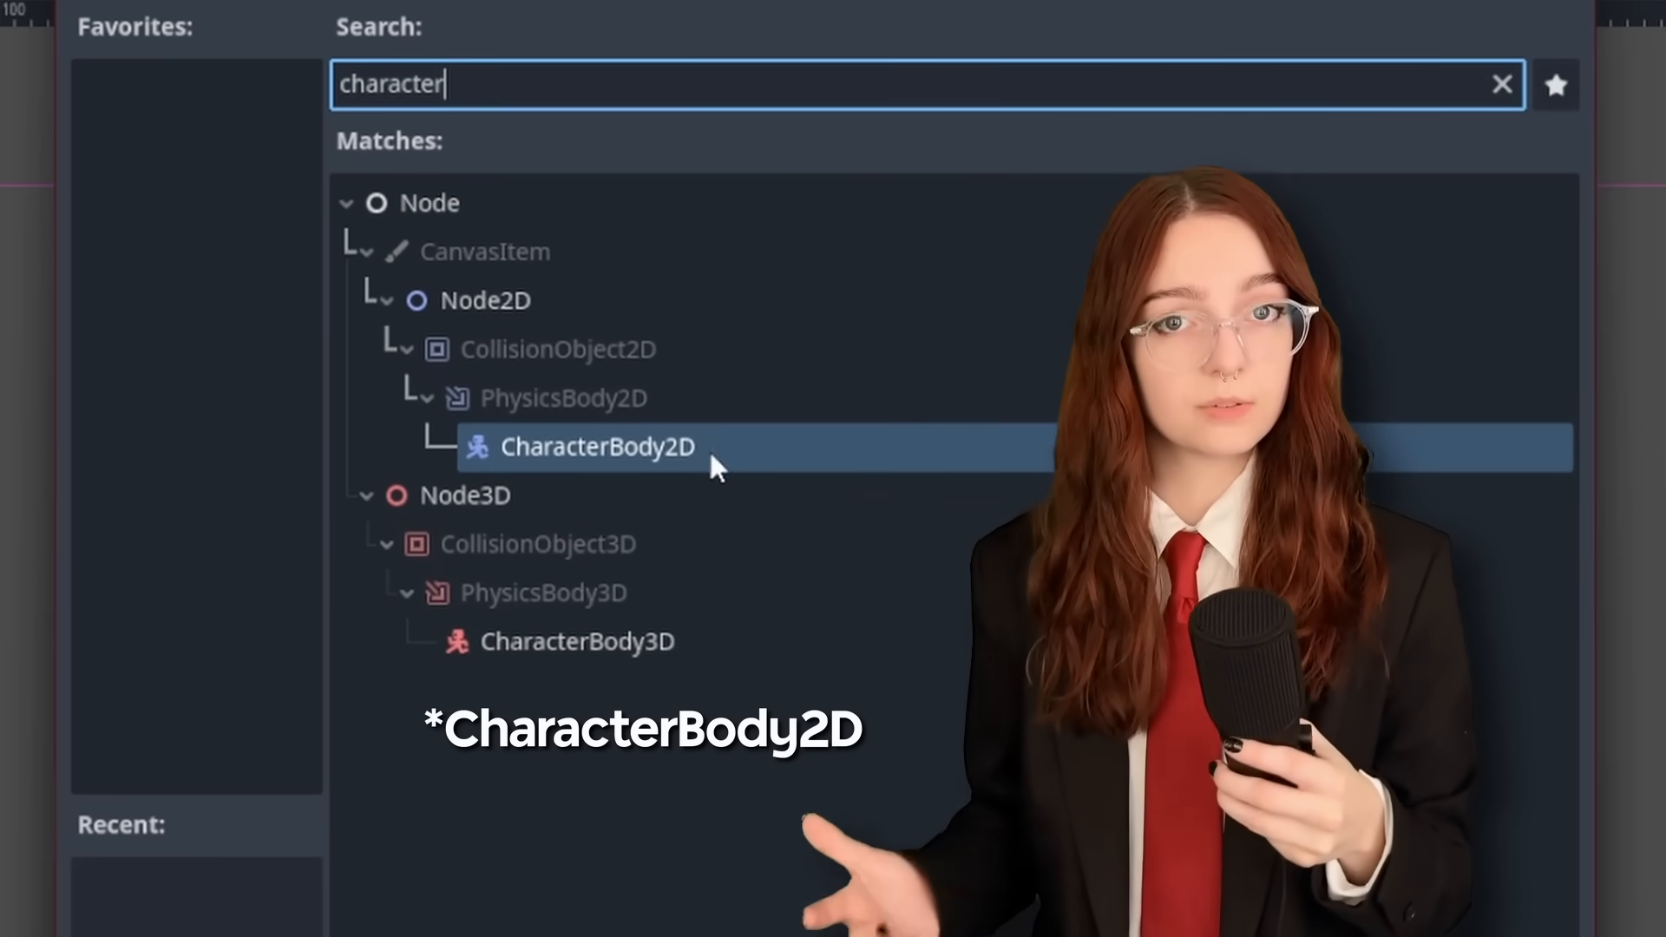
pyautogui.doubleClick(596, 446)
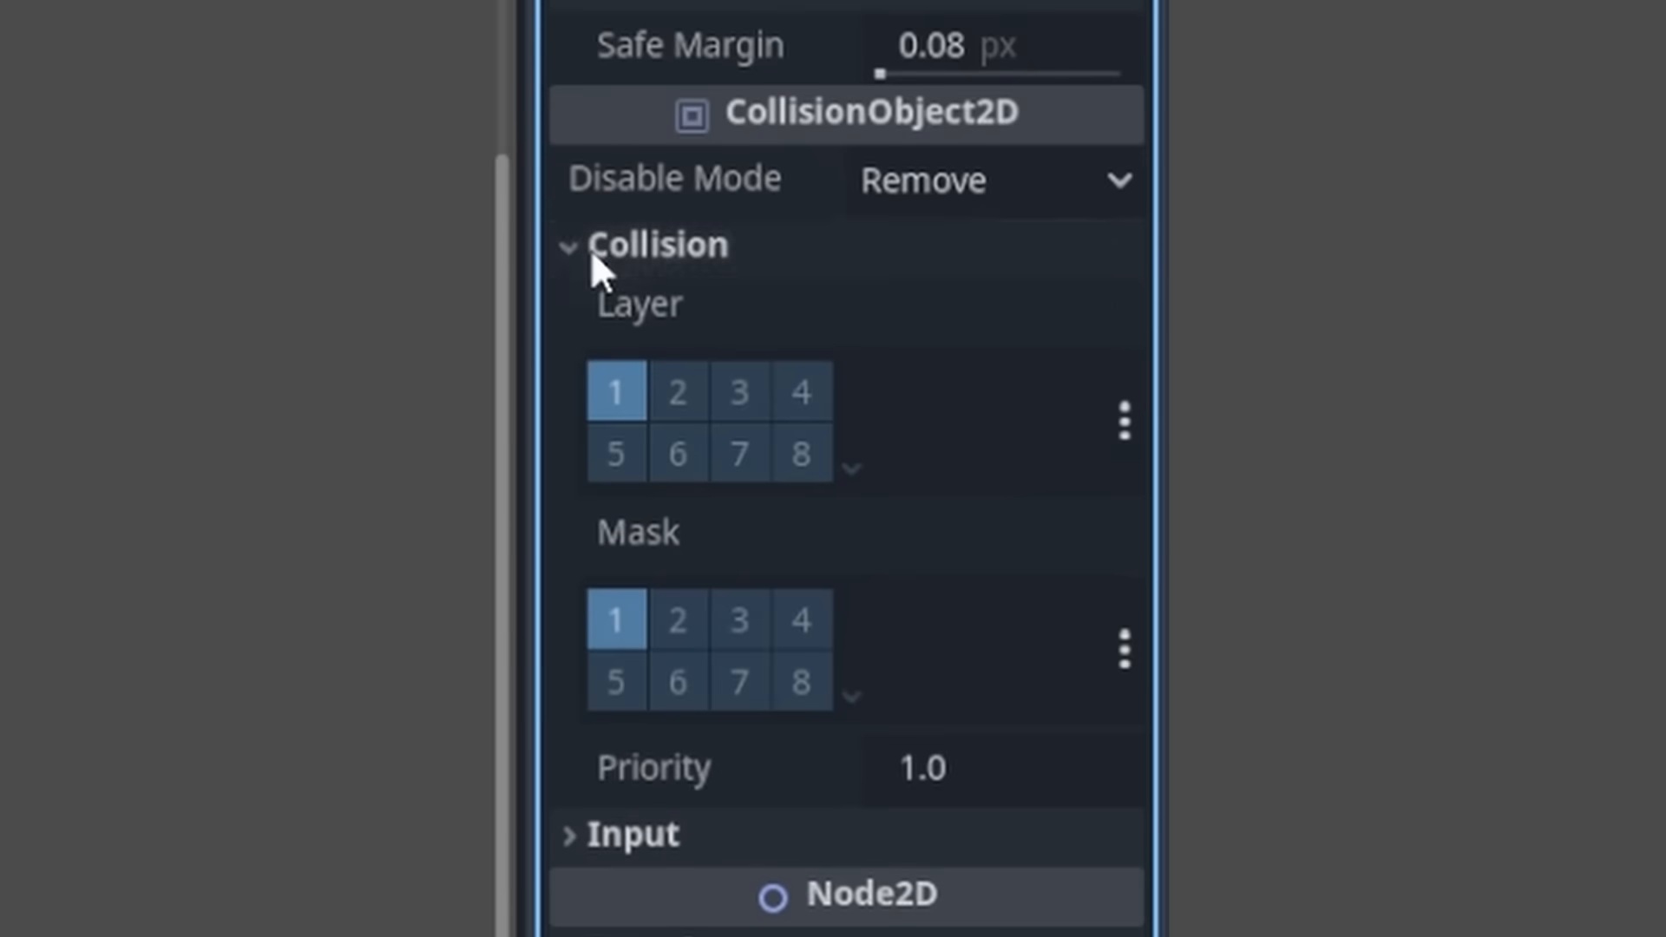
pyautogui.moveTo(844, 595)
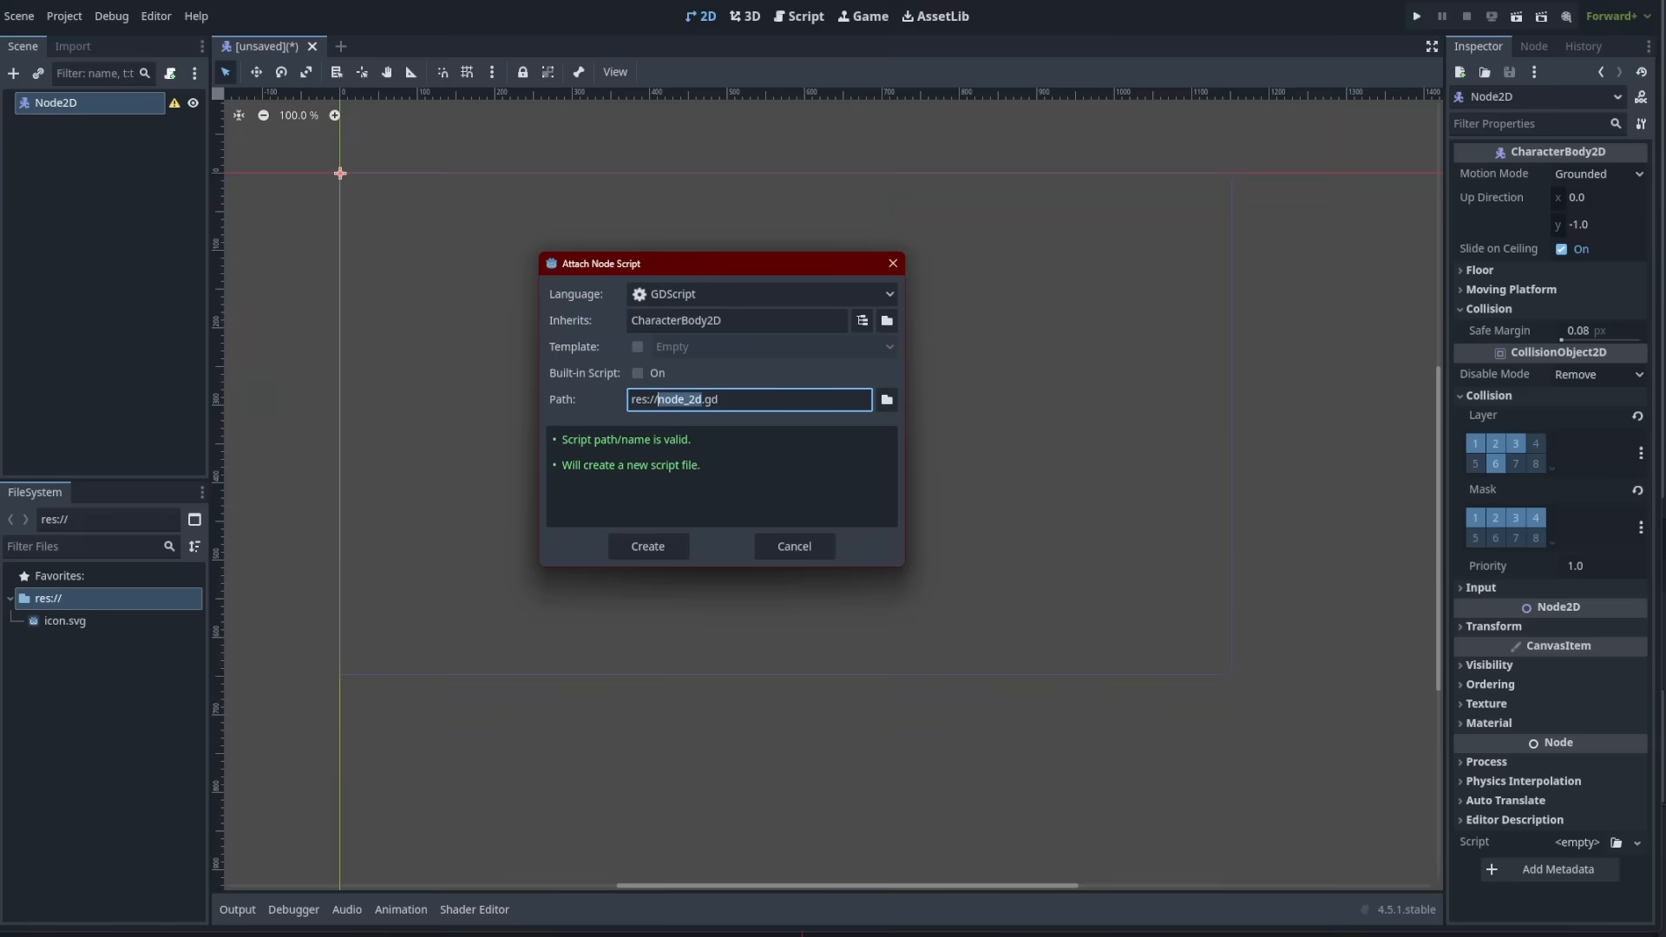
# Create player.gd and type the placeholder comment 'code will go here !!!!!!'
pyautogui.click(645, 545)
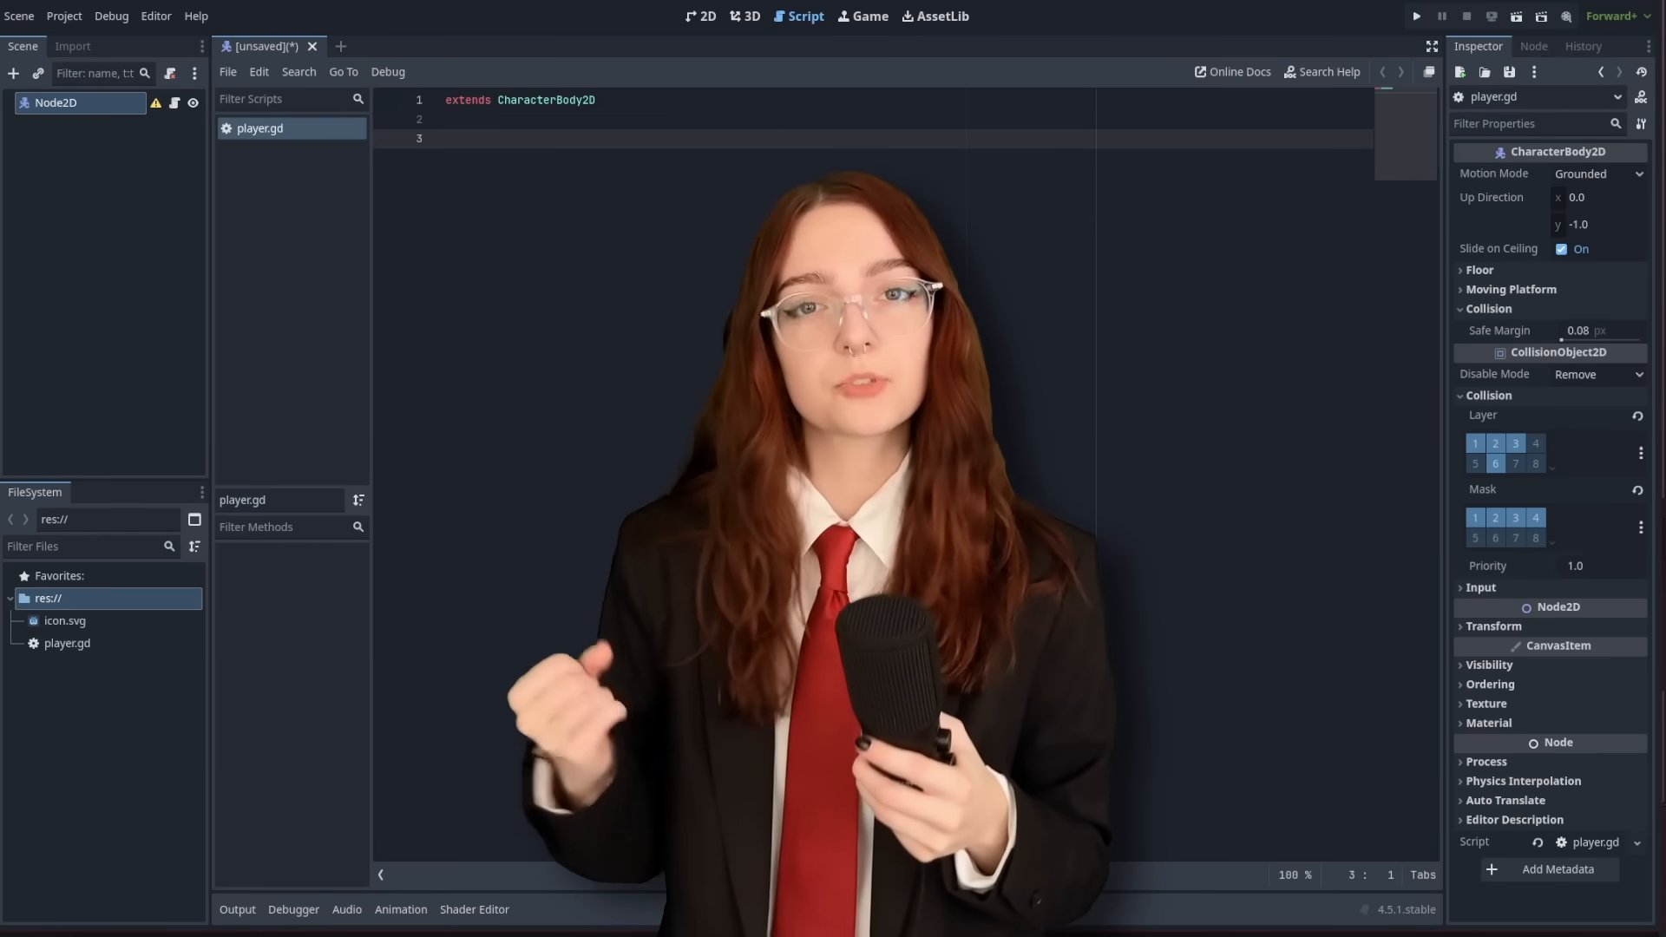
pyautogui.write('code will go here')
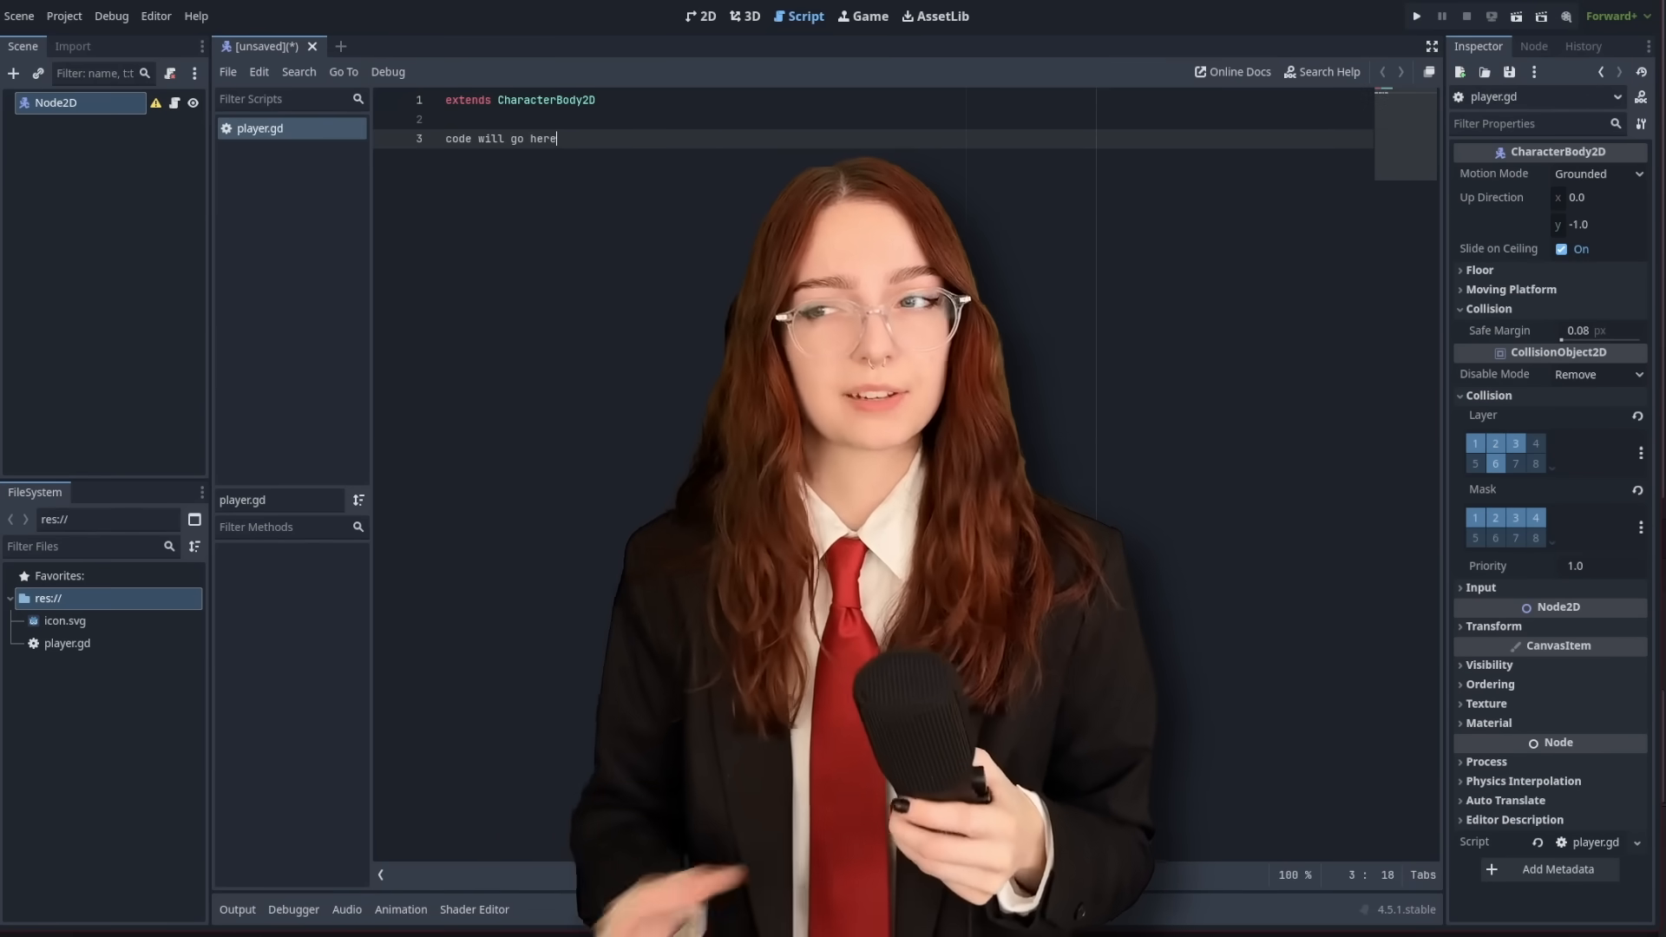
pyautogui.write('!!!!!!')
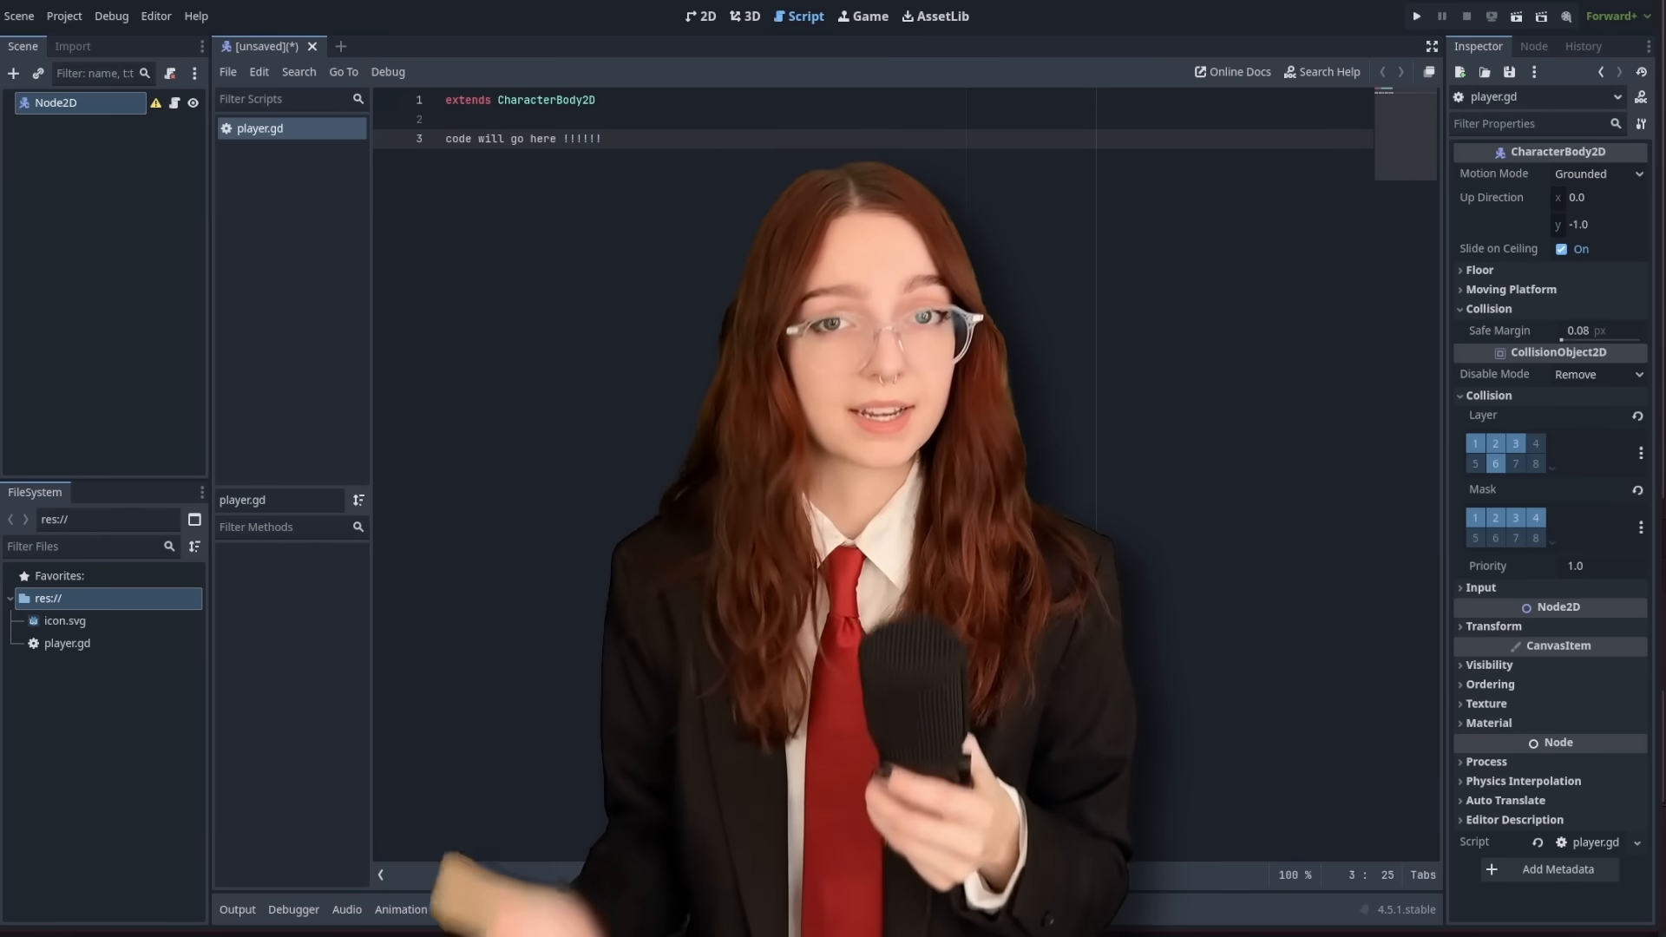
pyautogui.click(1416, 16)
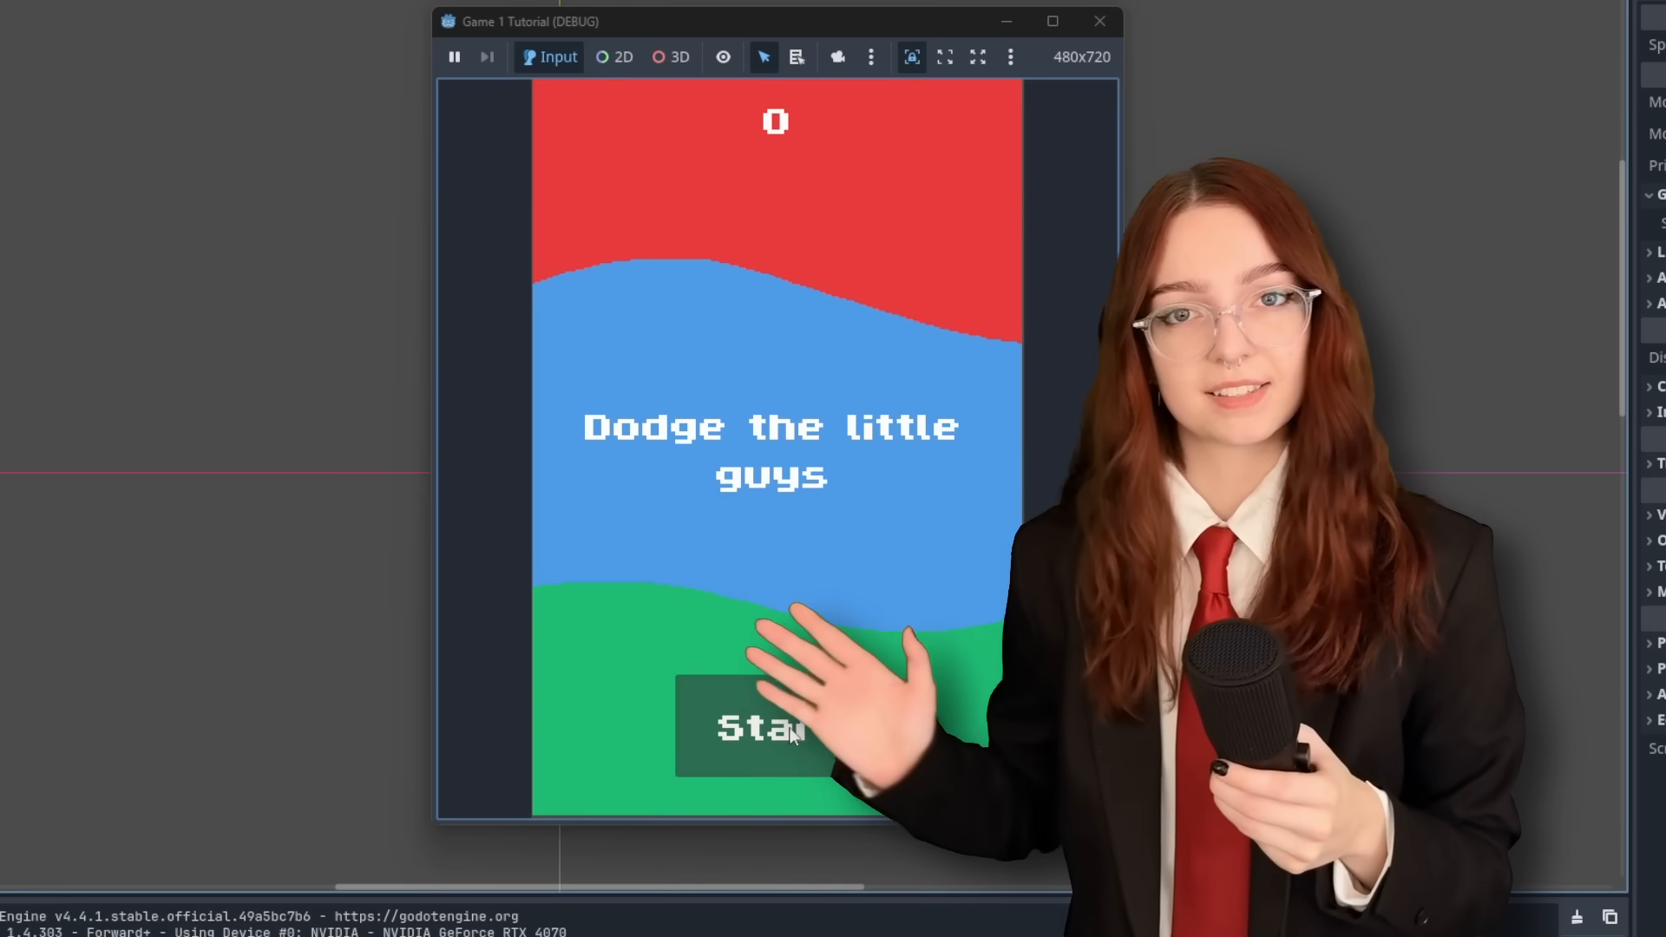
pyautogui.click(758, 728)
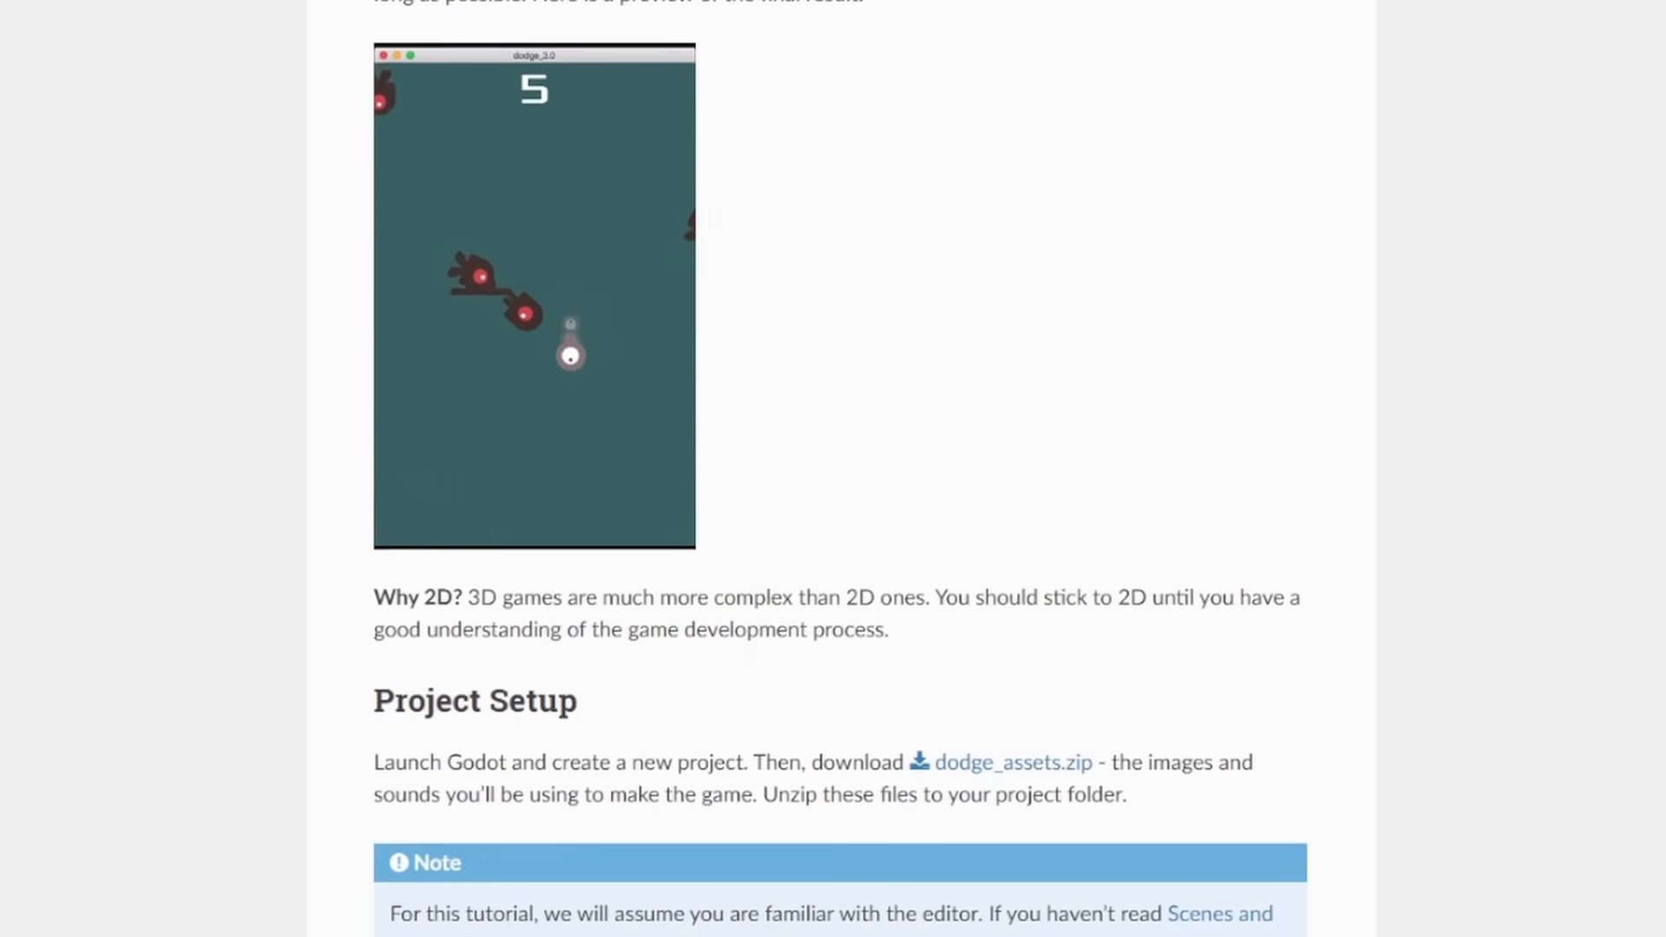
# Scroll the Your first 2D game docs past Player Scene down to Moving the Player
pyautogui.scroll(-3)
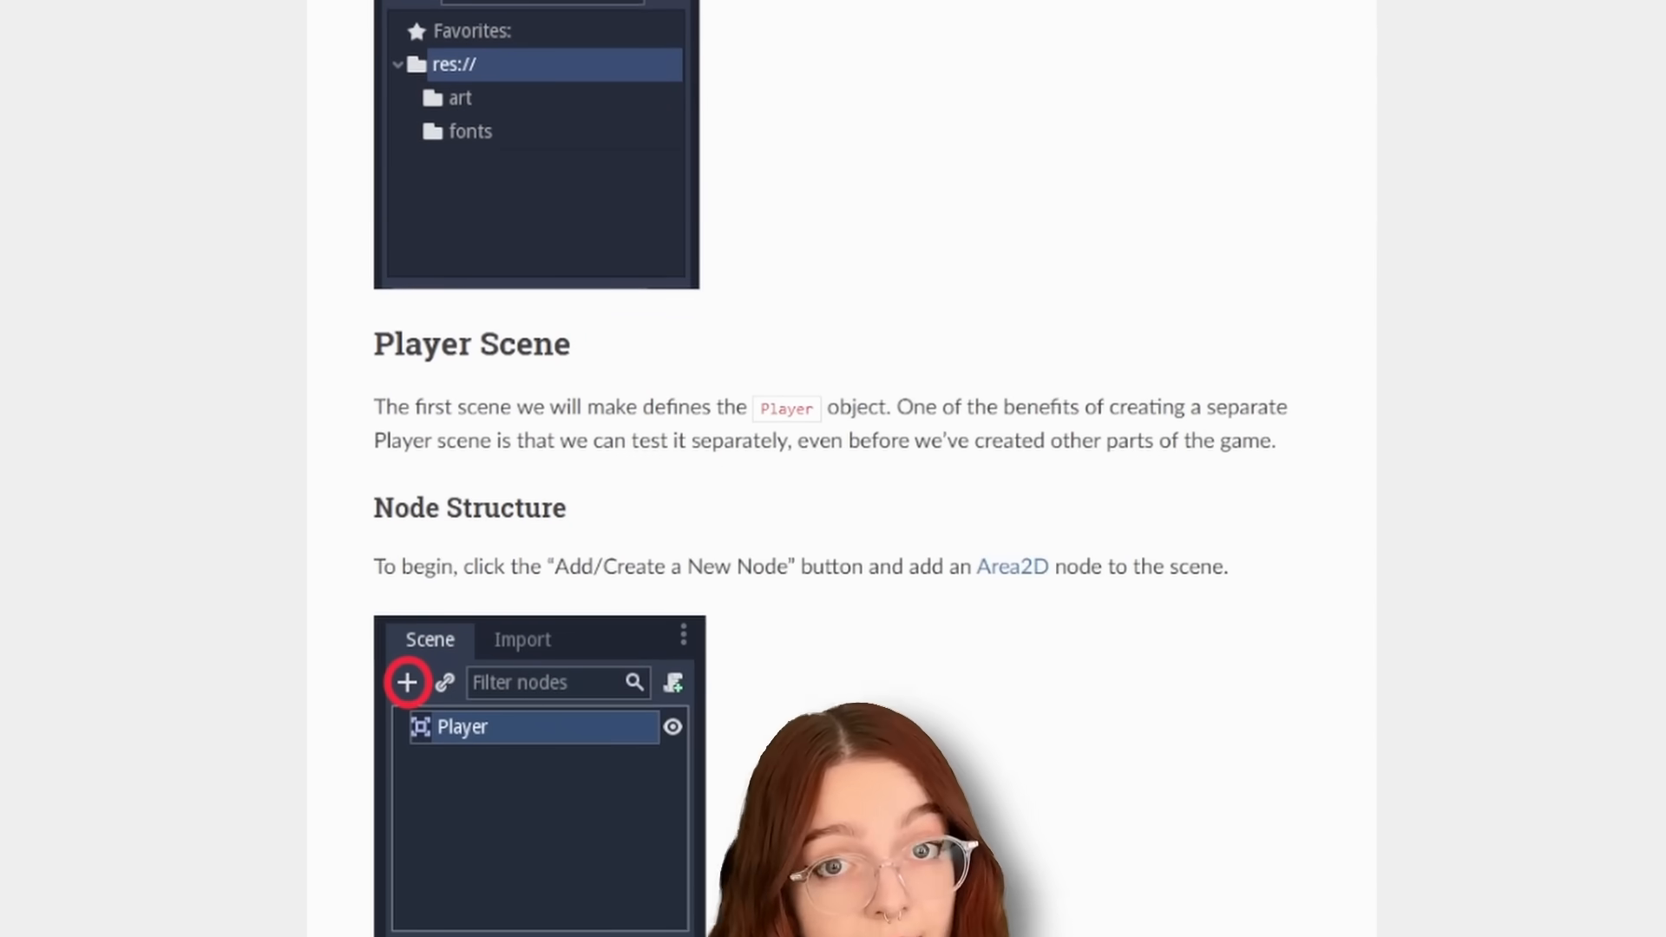
pyautogui.scroll(-3)
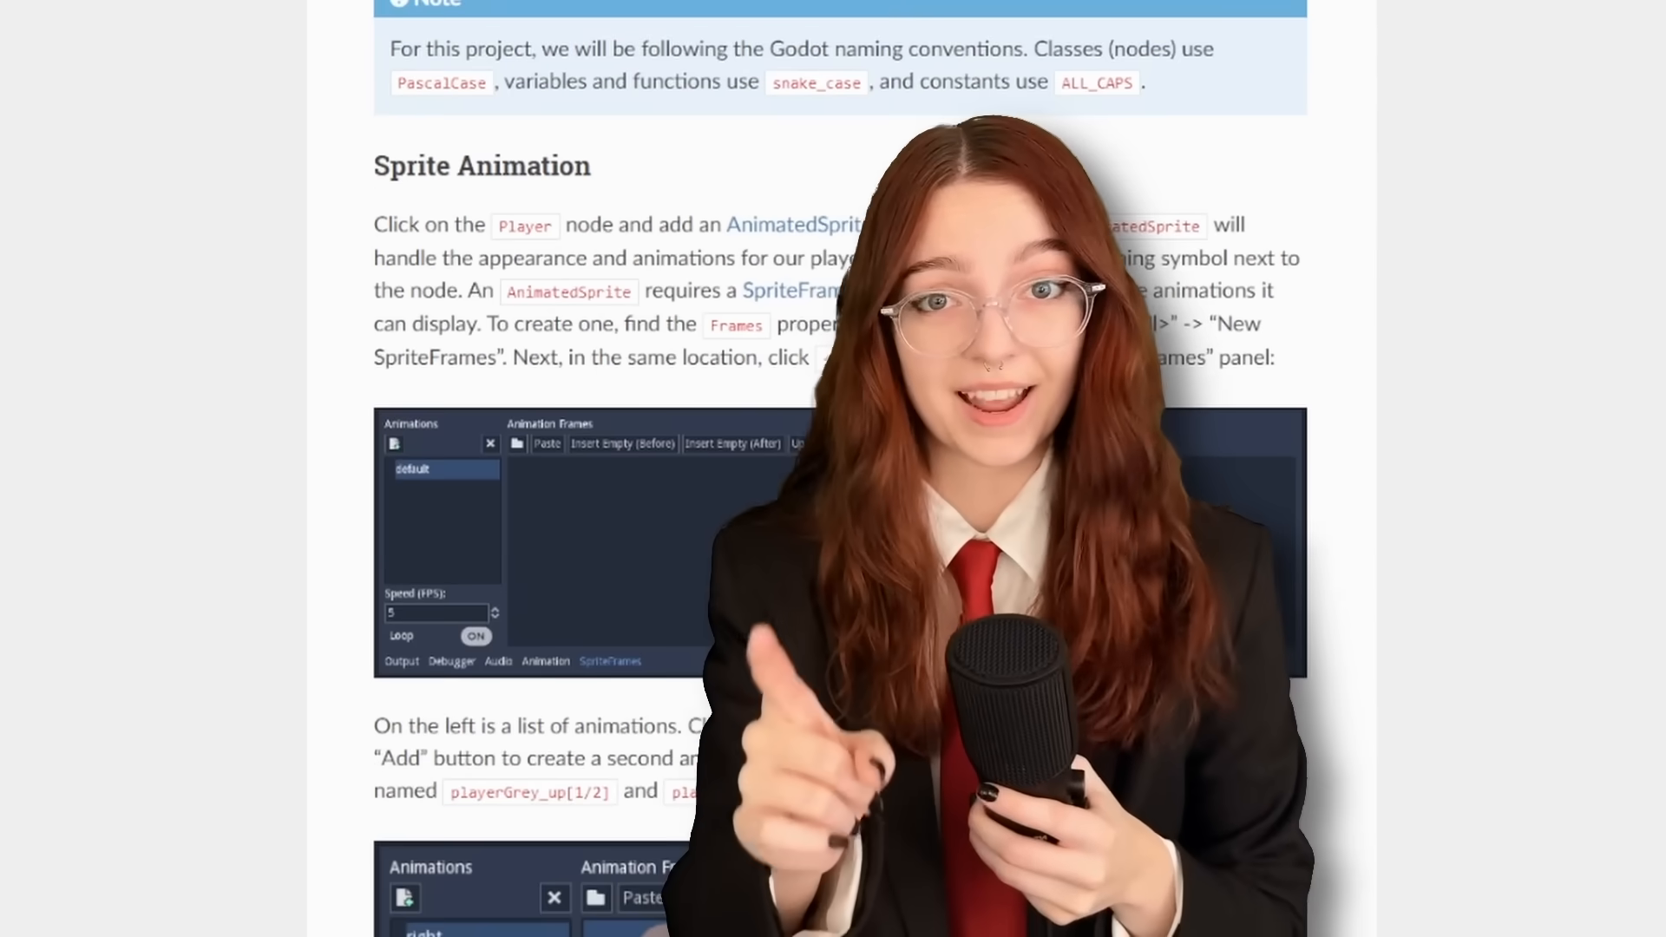
pyautogui.scroll(-3)
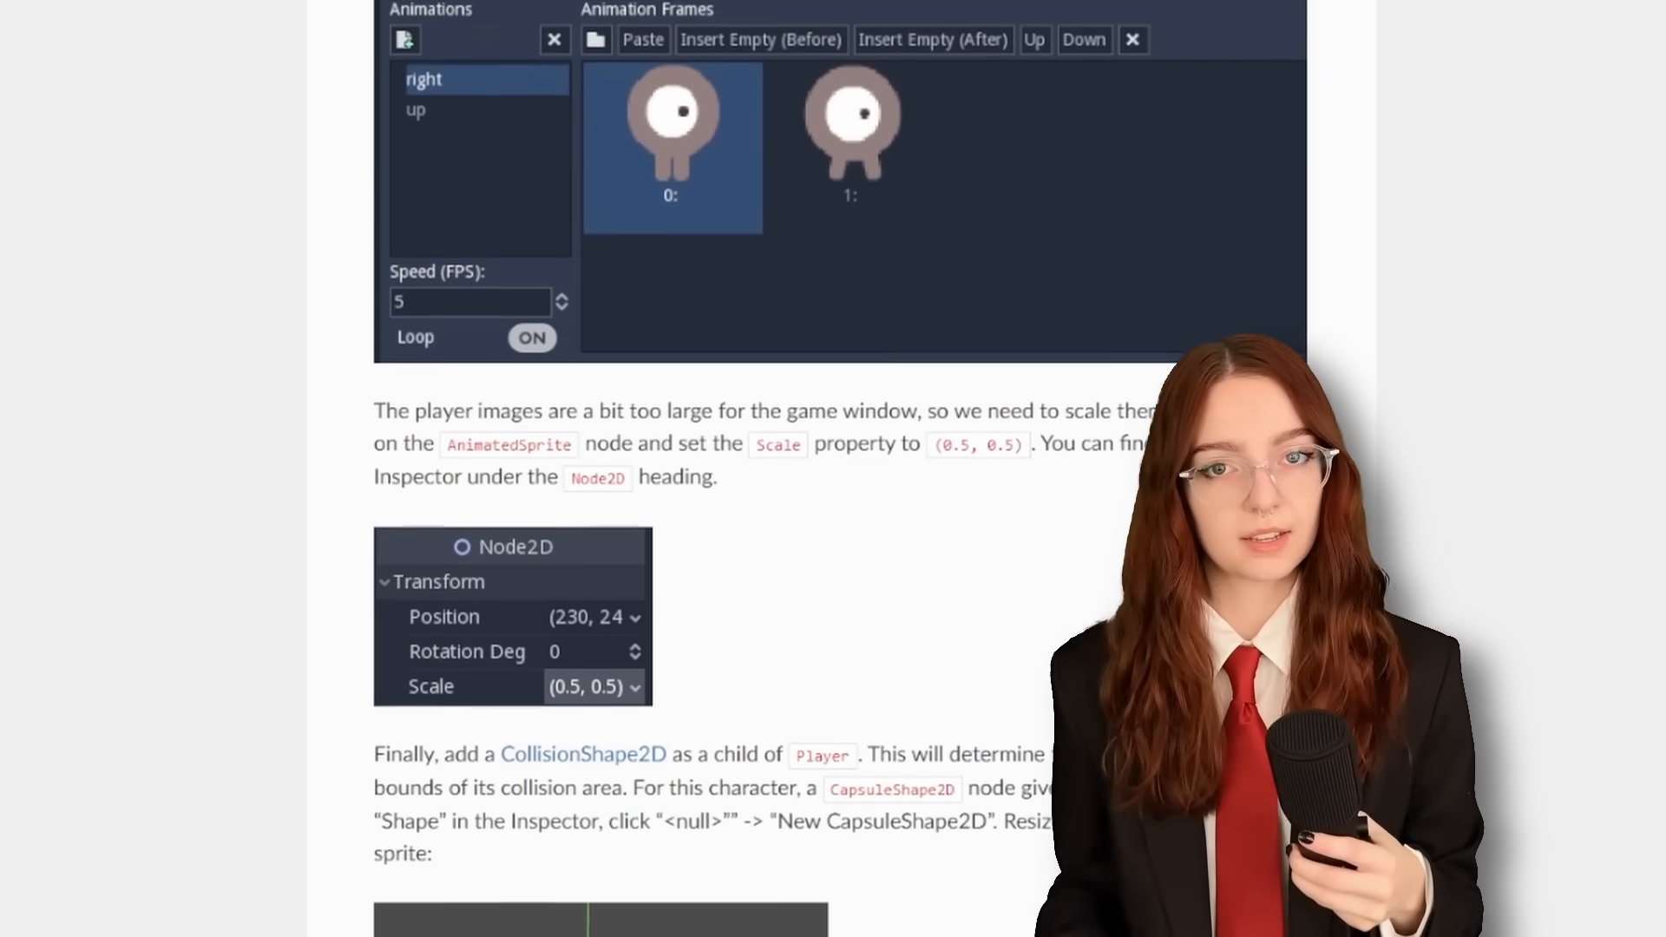
pyautogui.scroll(-3)
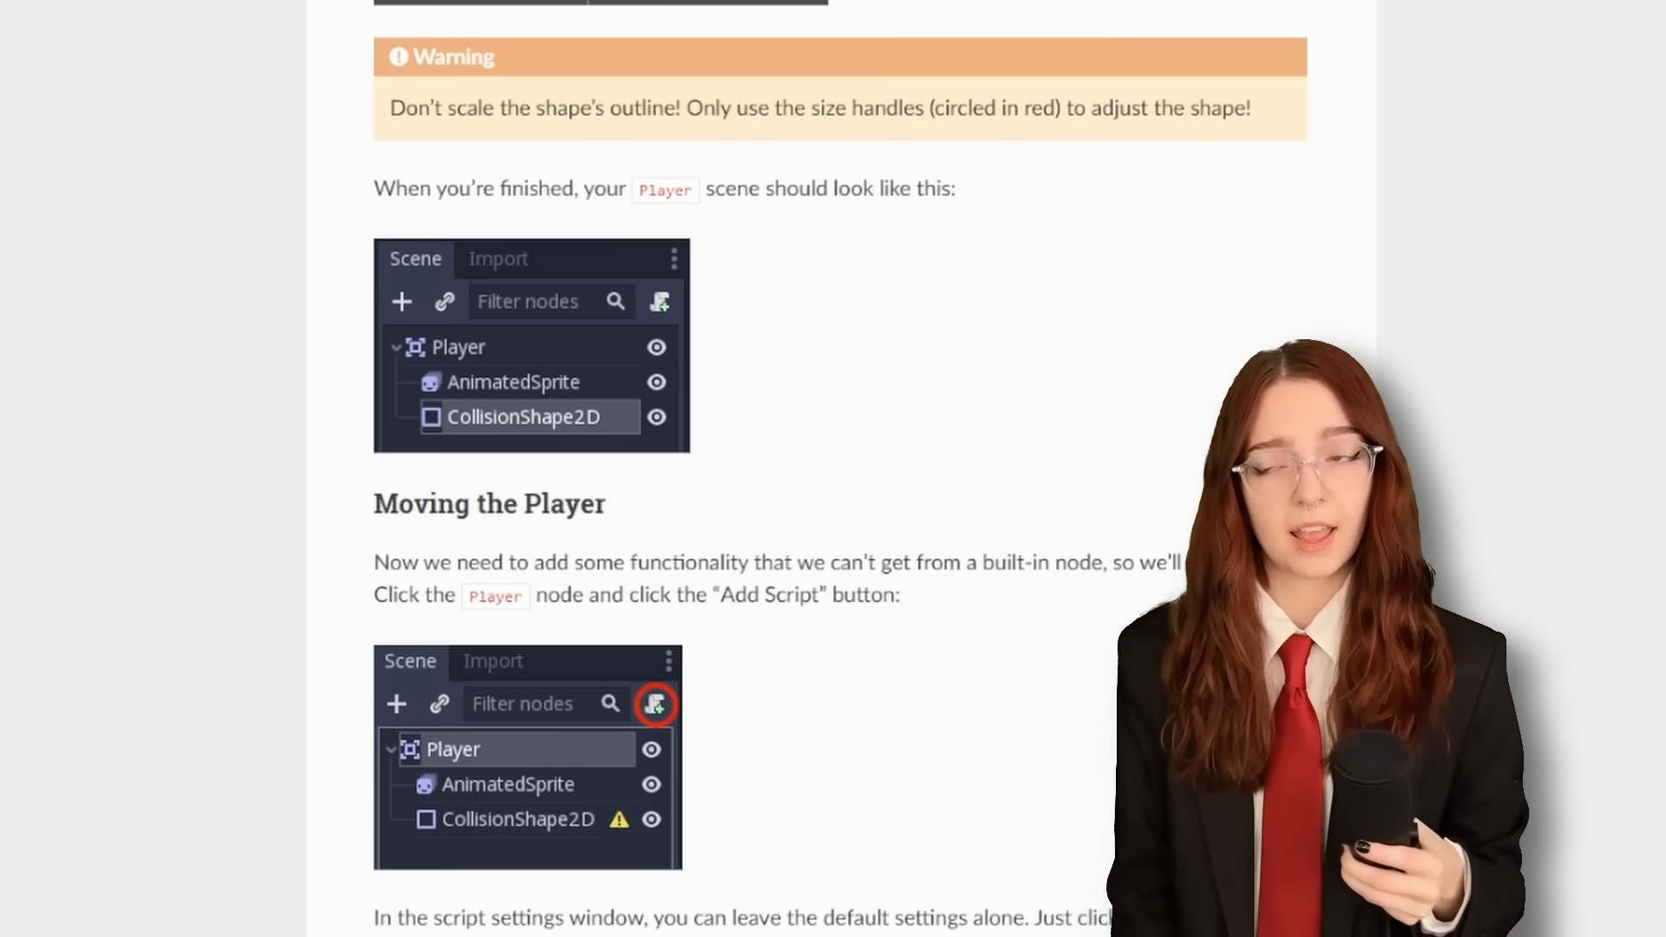
pyautogui.scroll(-3)
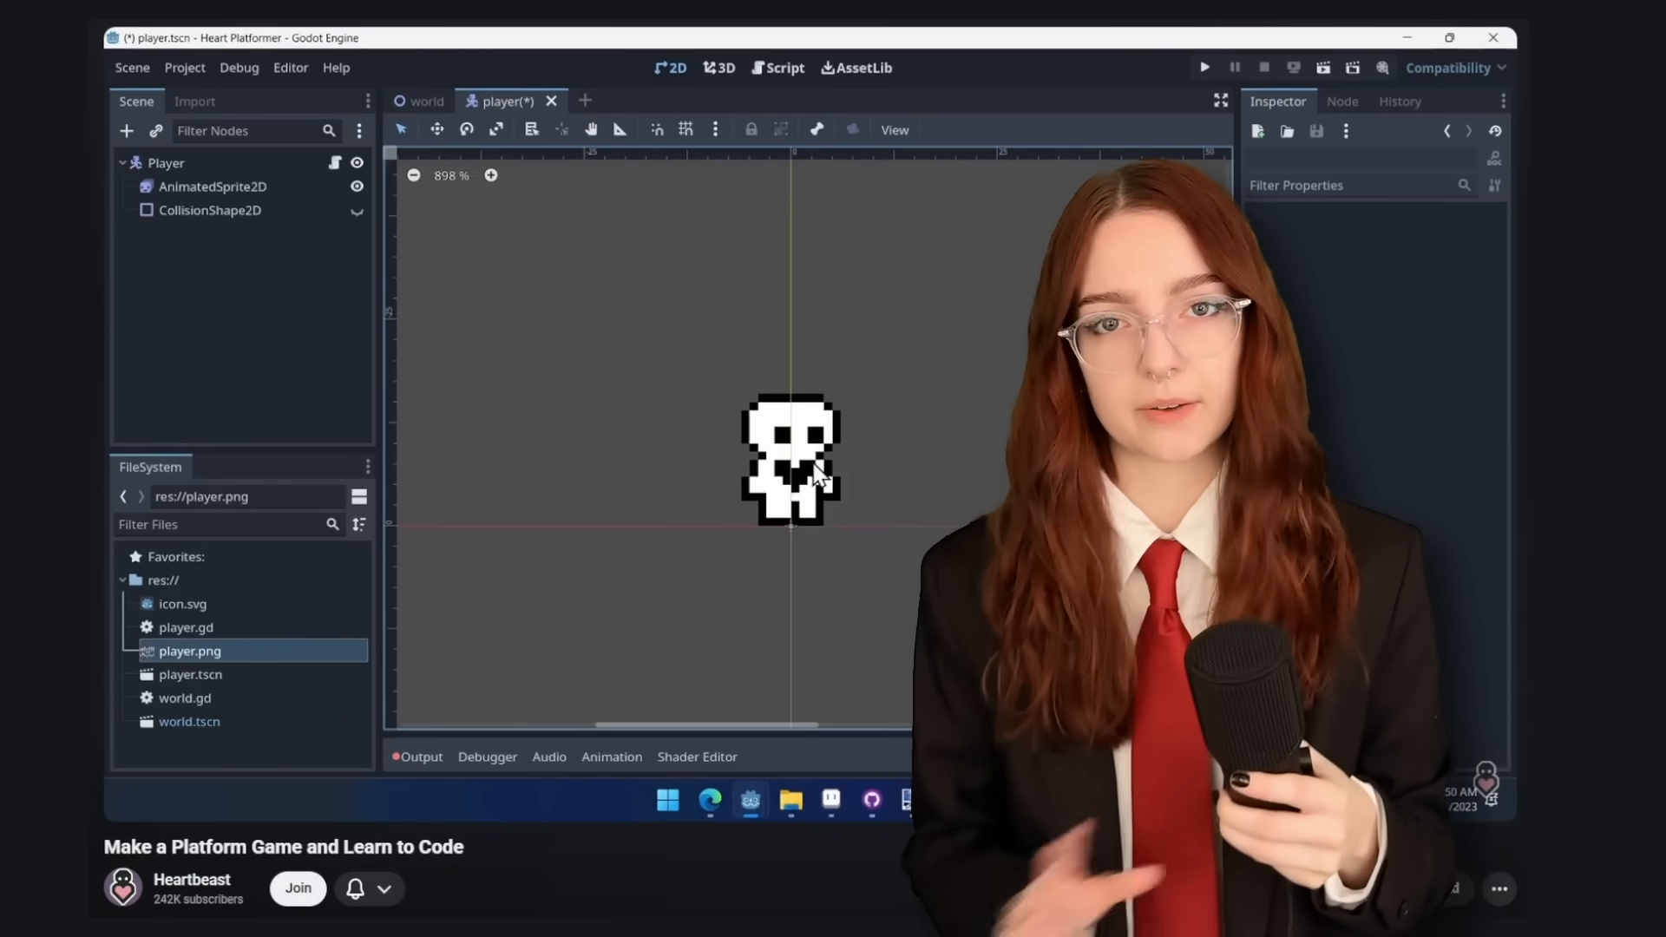
pyautogui.scroll(3)
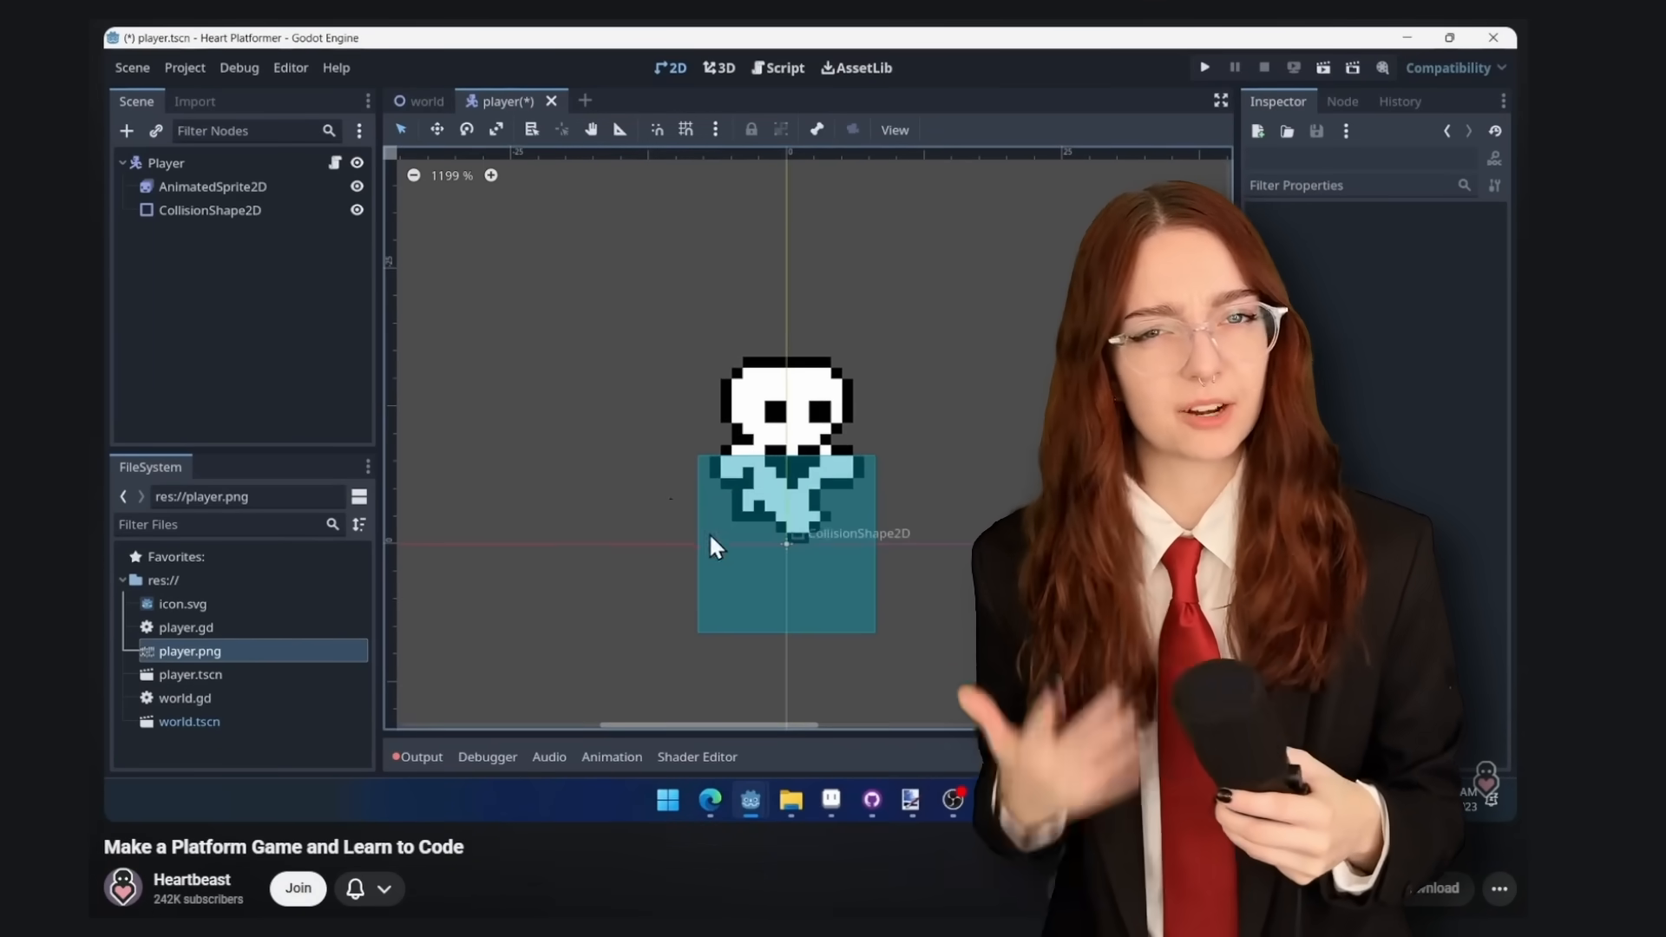
pyautogui.click(209, 209)
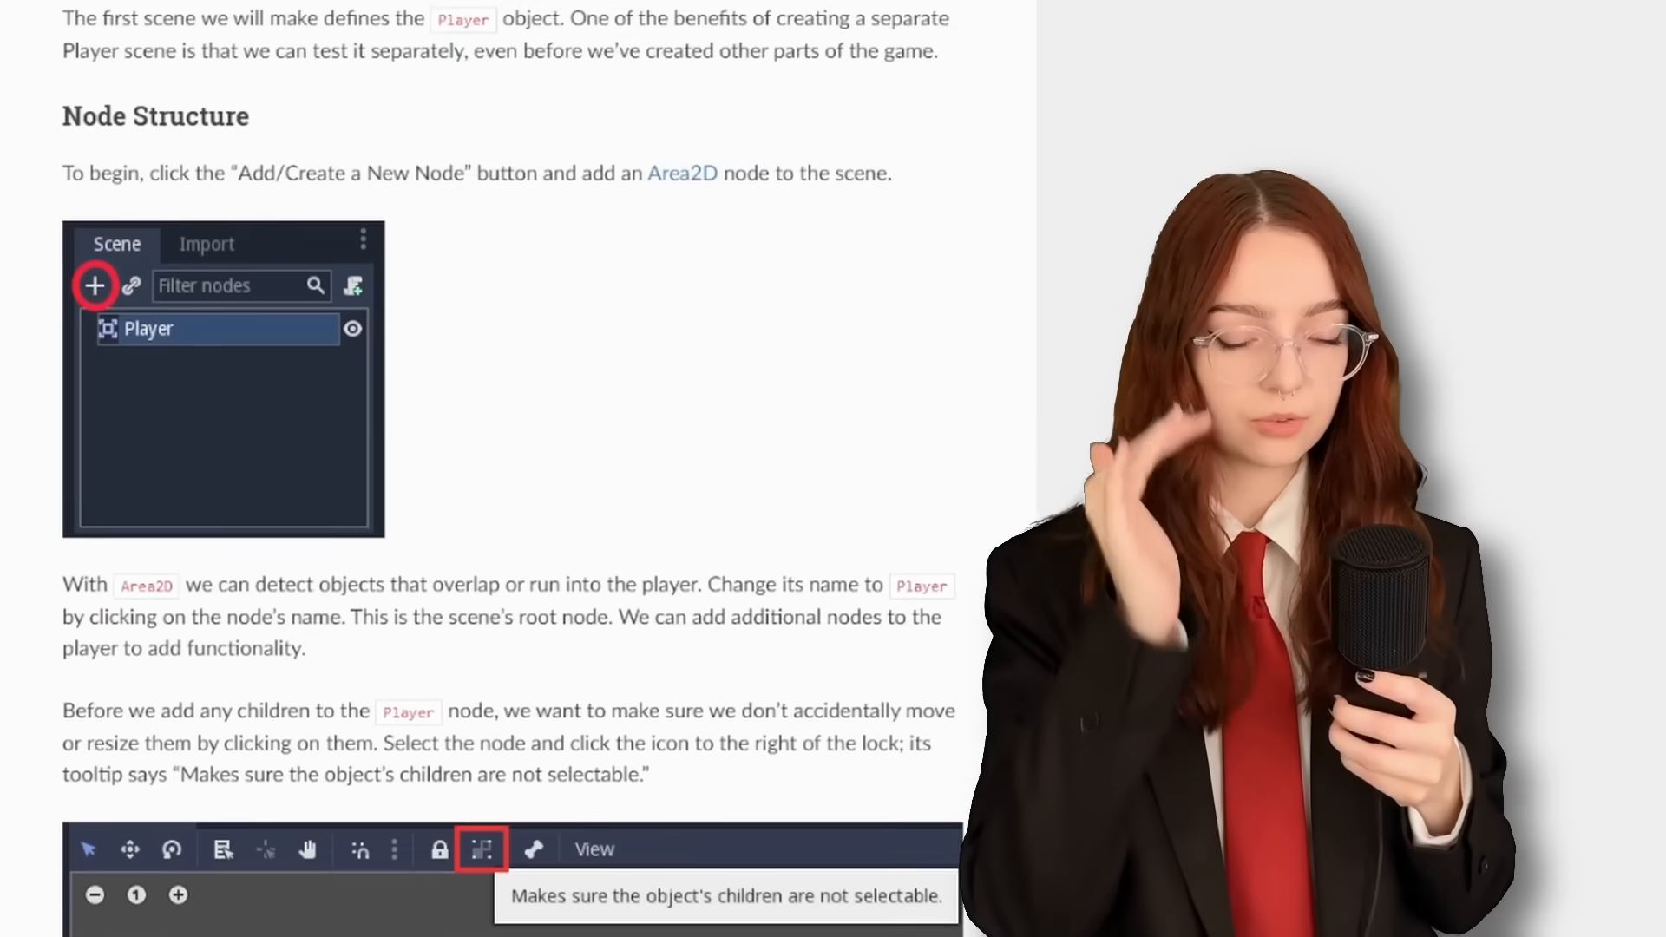
pyautogui.scroll(-3)
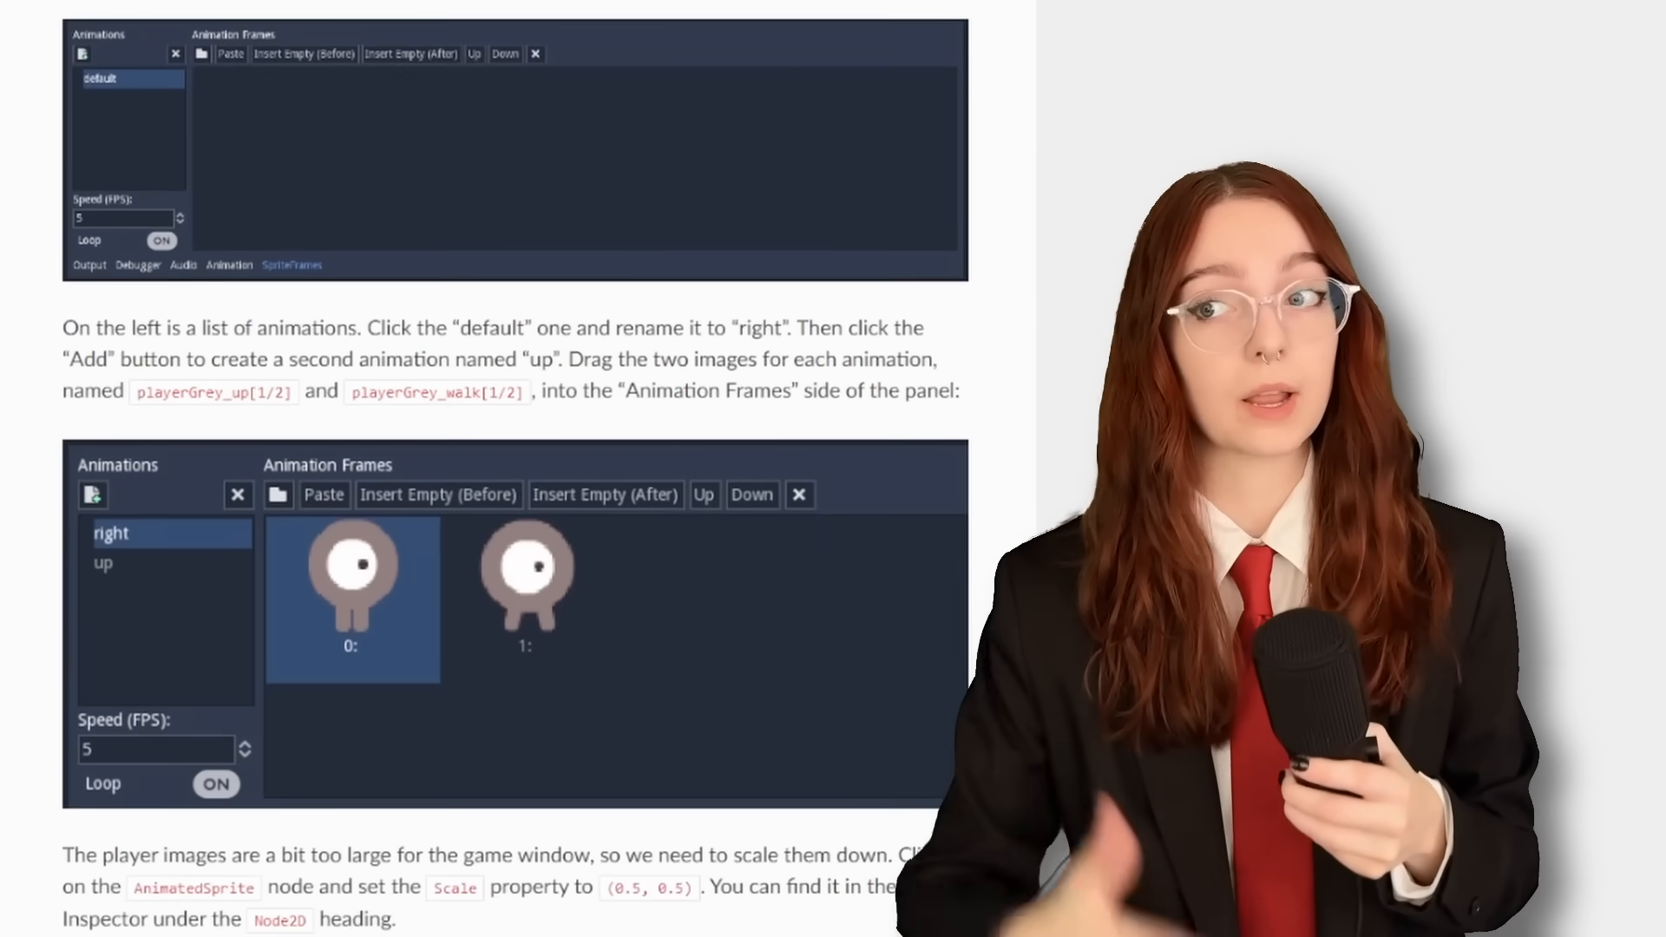
pyautogui.scroll(-3)
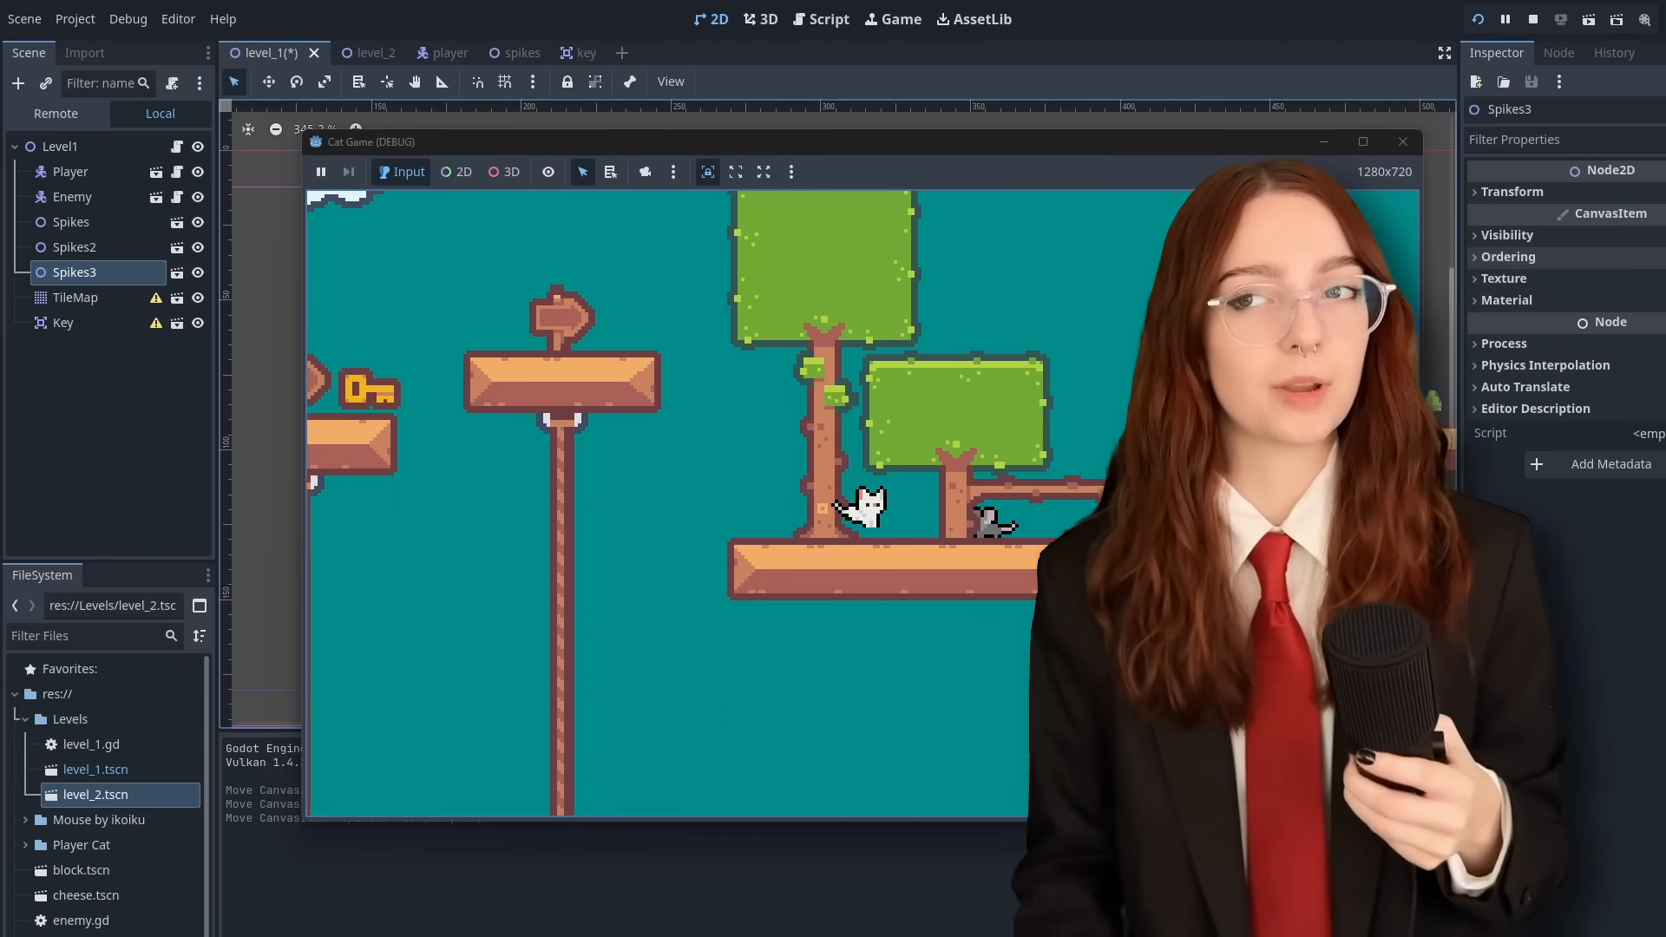
pyautogui.click(1401, 142)
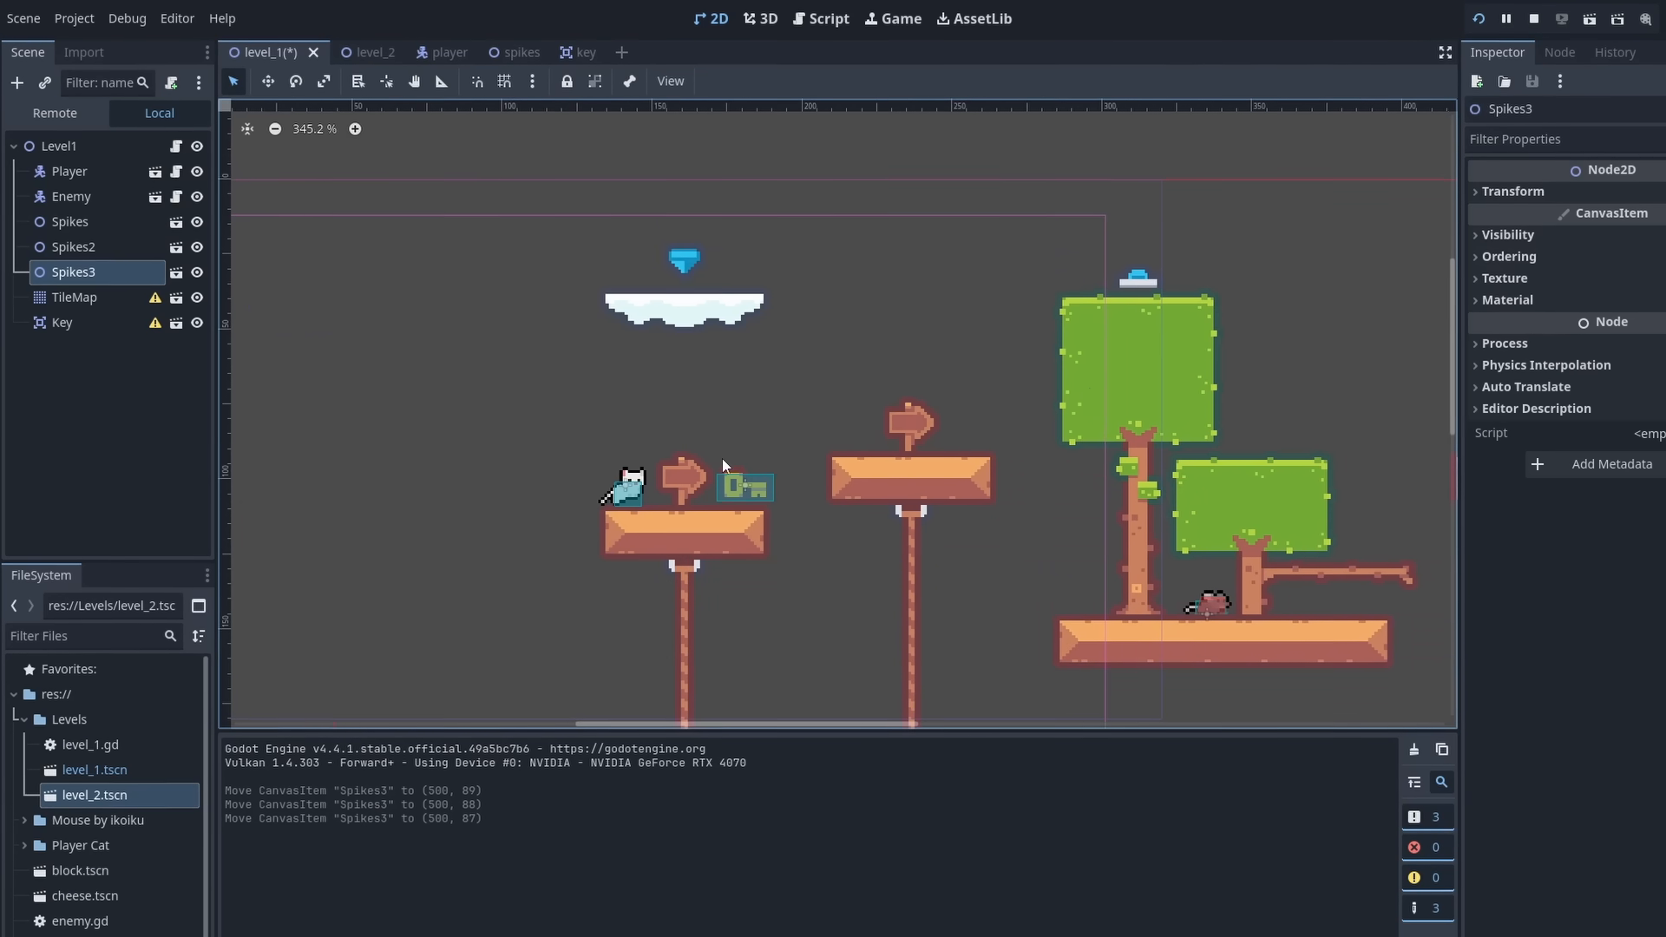
pyautogui.hscroll(3)
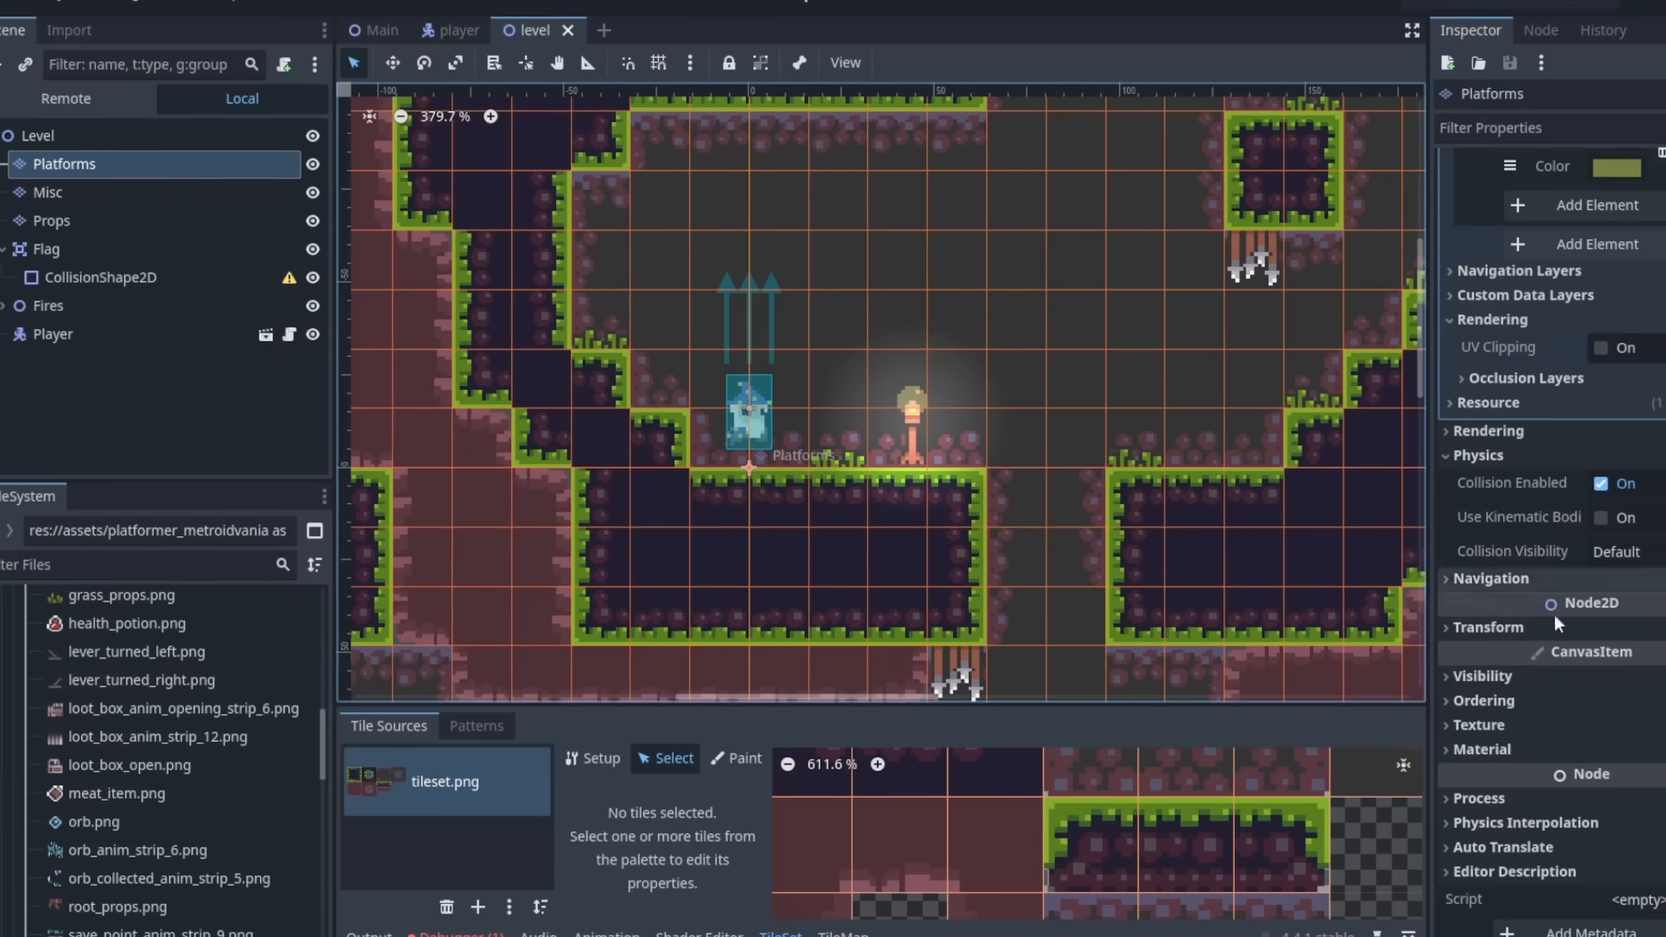
pyautogui.click(44, 305)
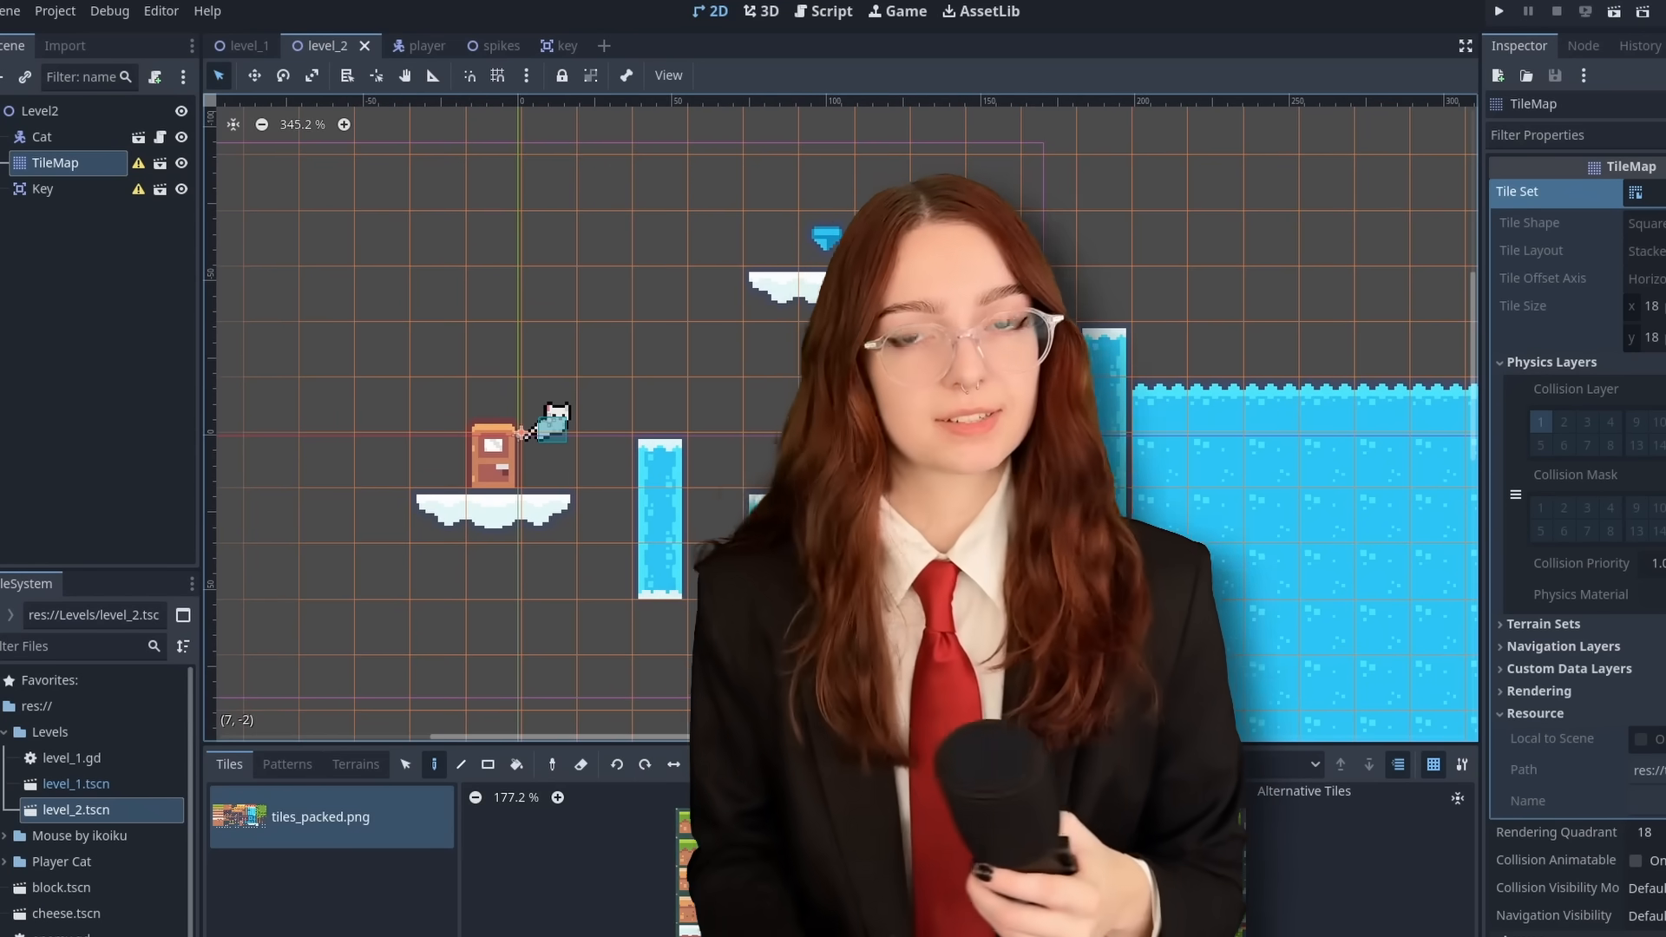
pyautogui.scroll(-3)
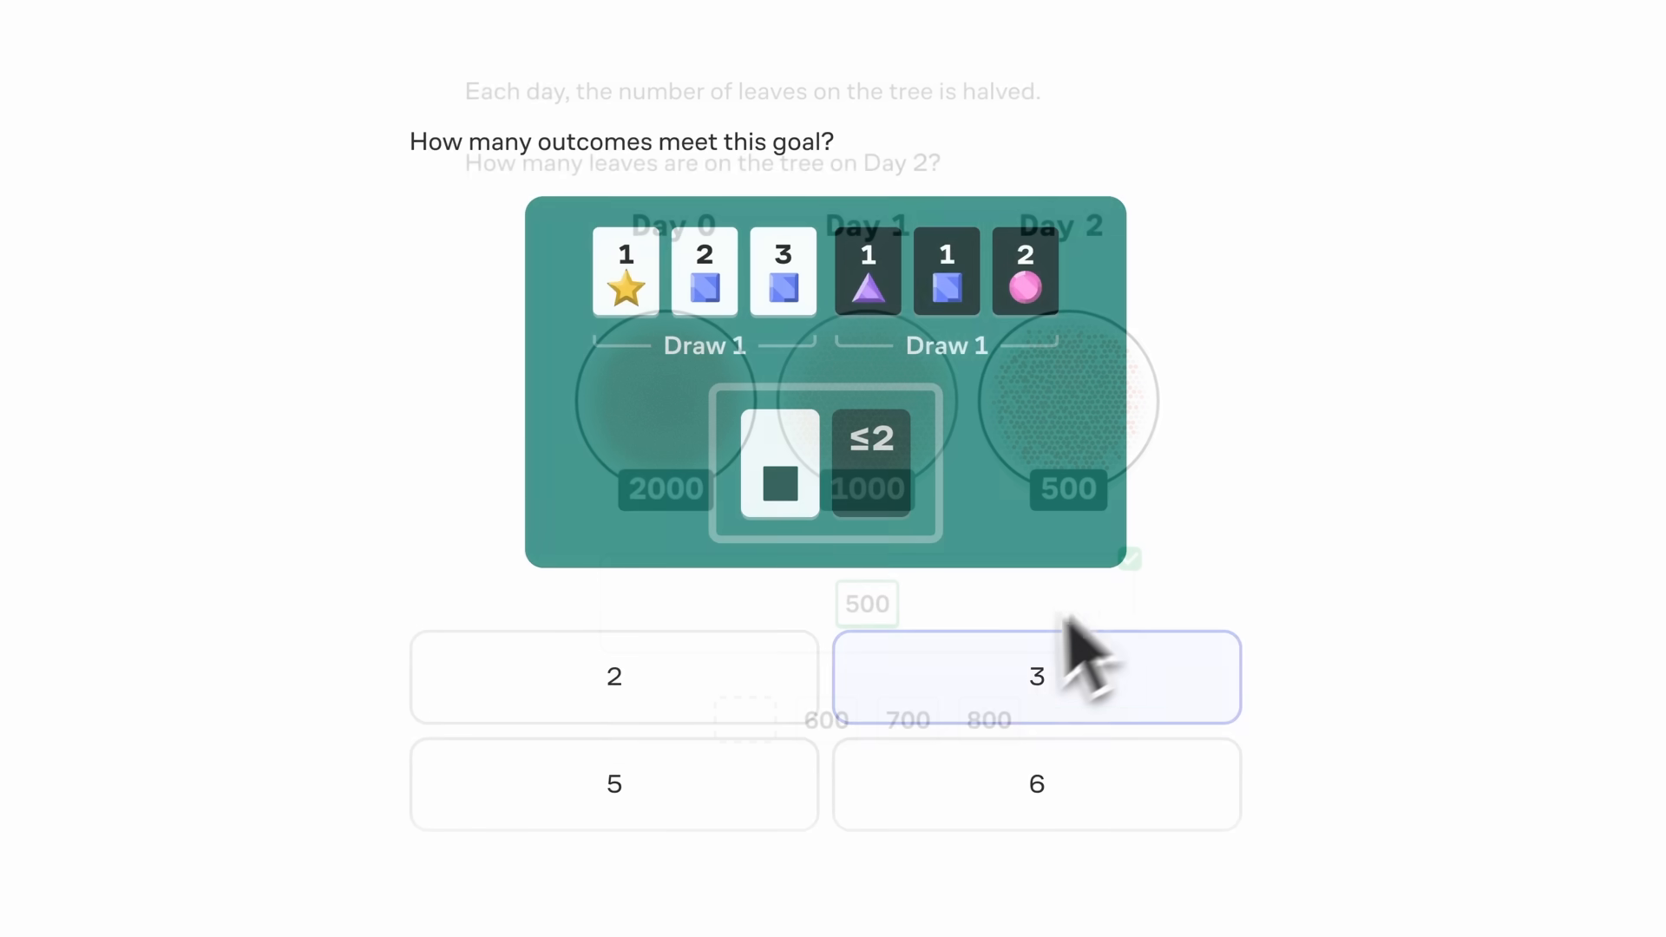
pyautogui.click(1036, 782)
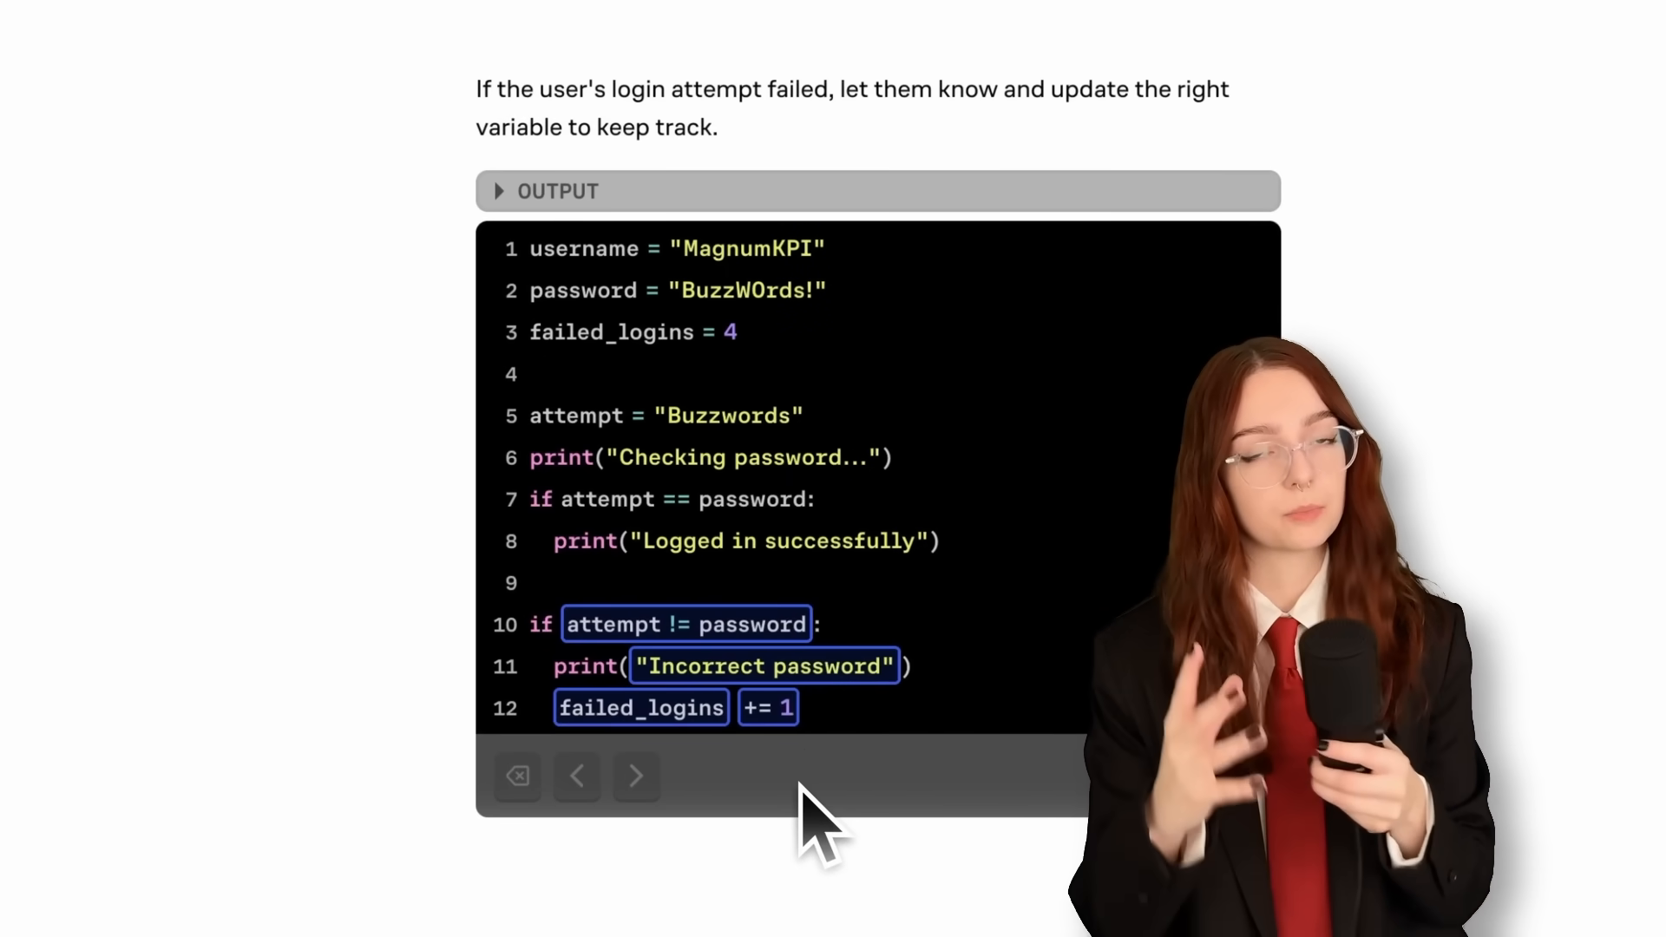
pyautogui.click(635, 776)
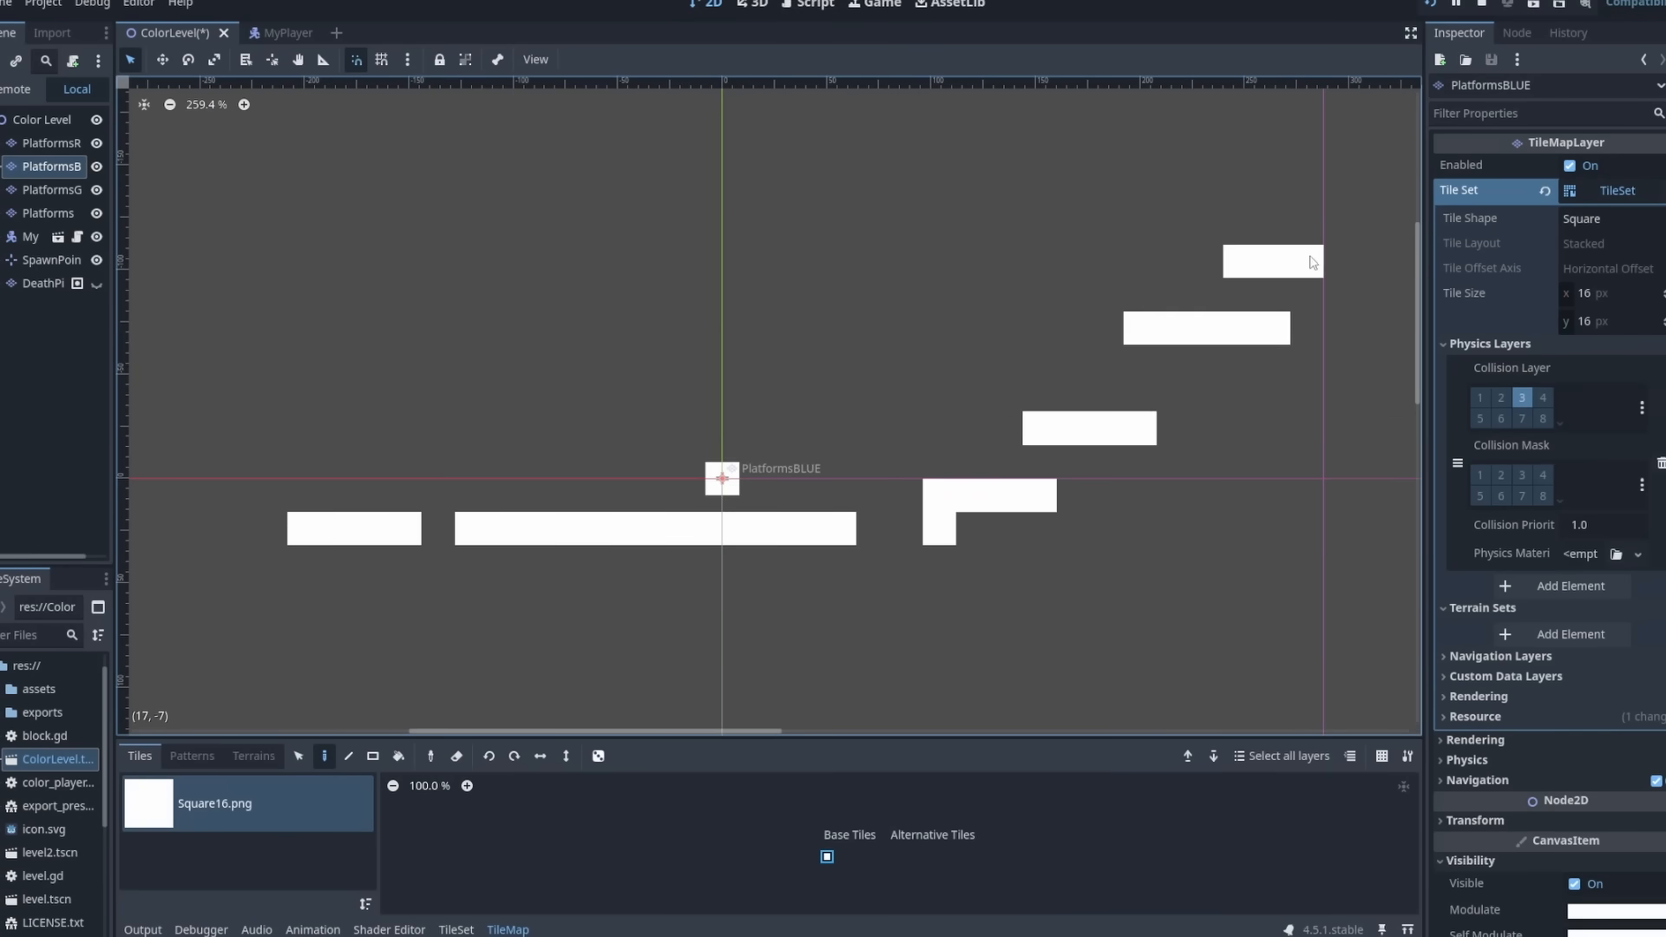
pyautogui.click(703, 13)
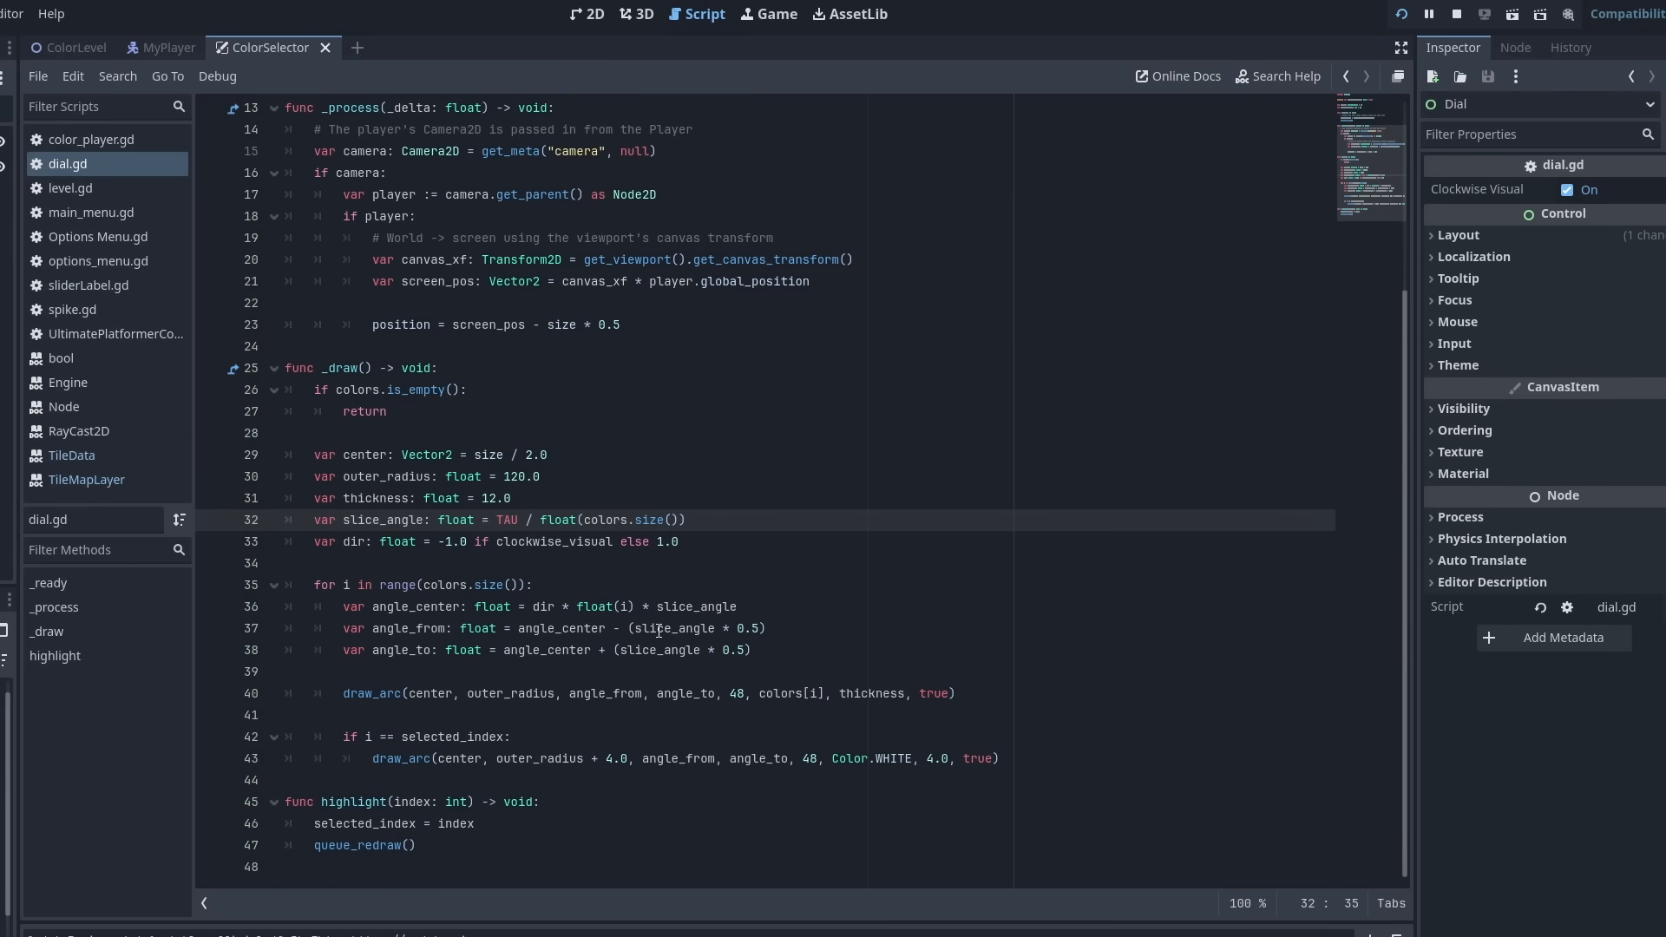
pyautogui.scroll(3)
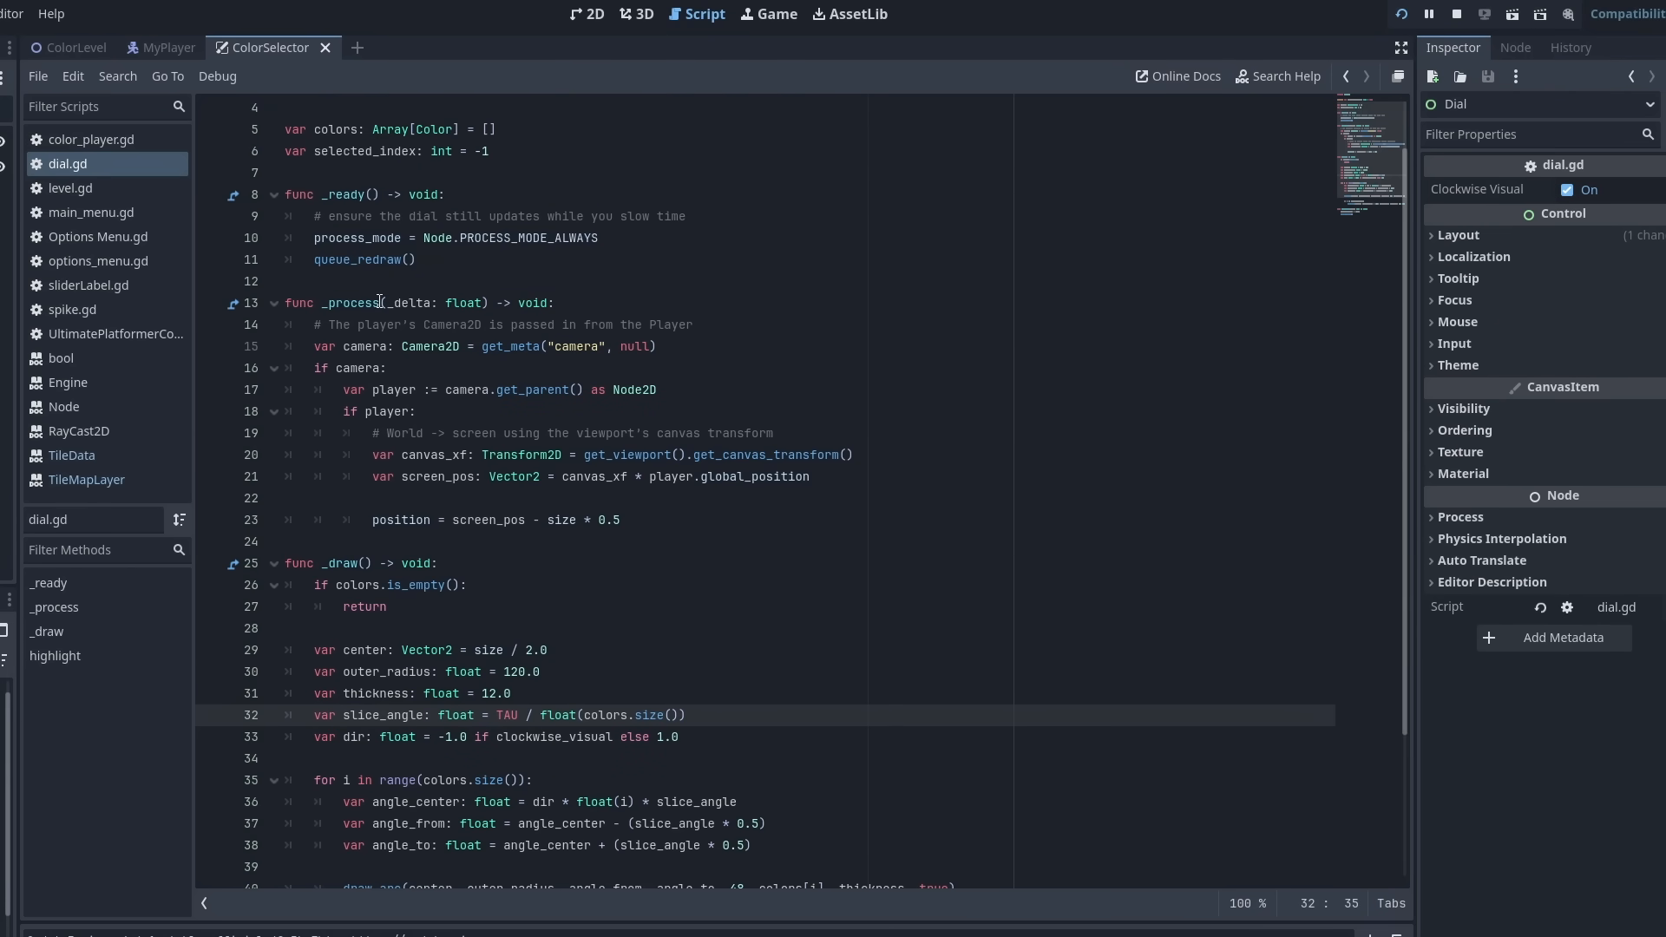
pyautogui.click(166, 47)
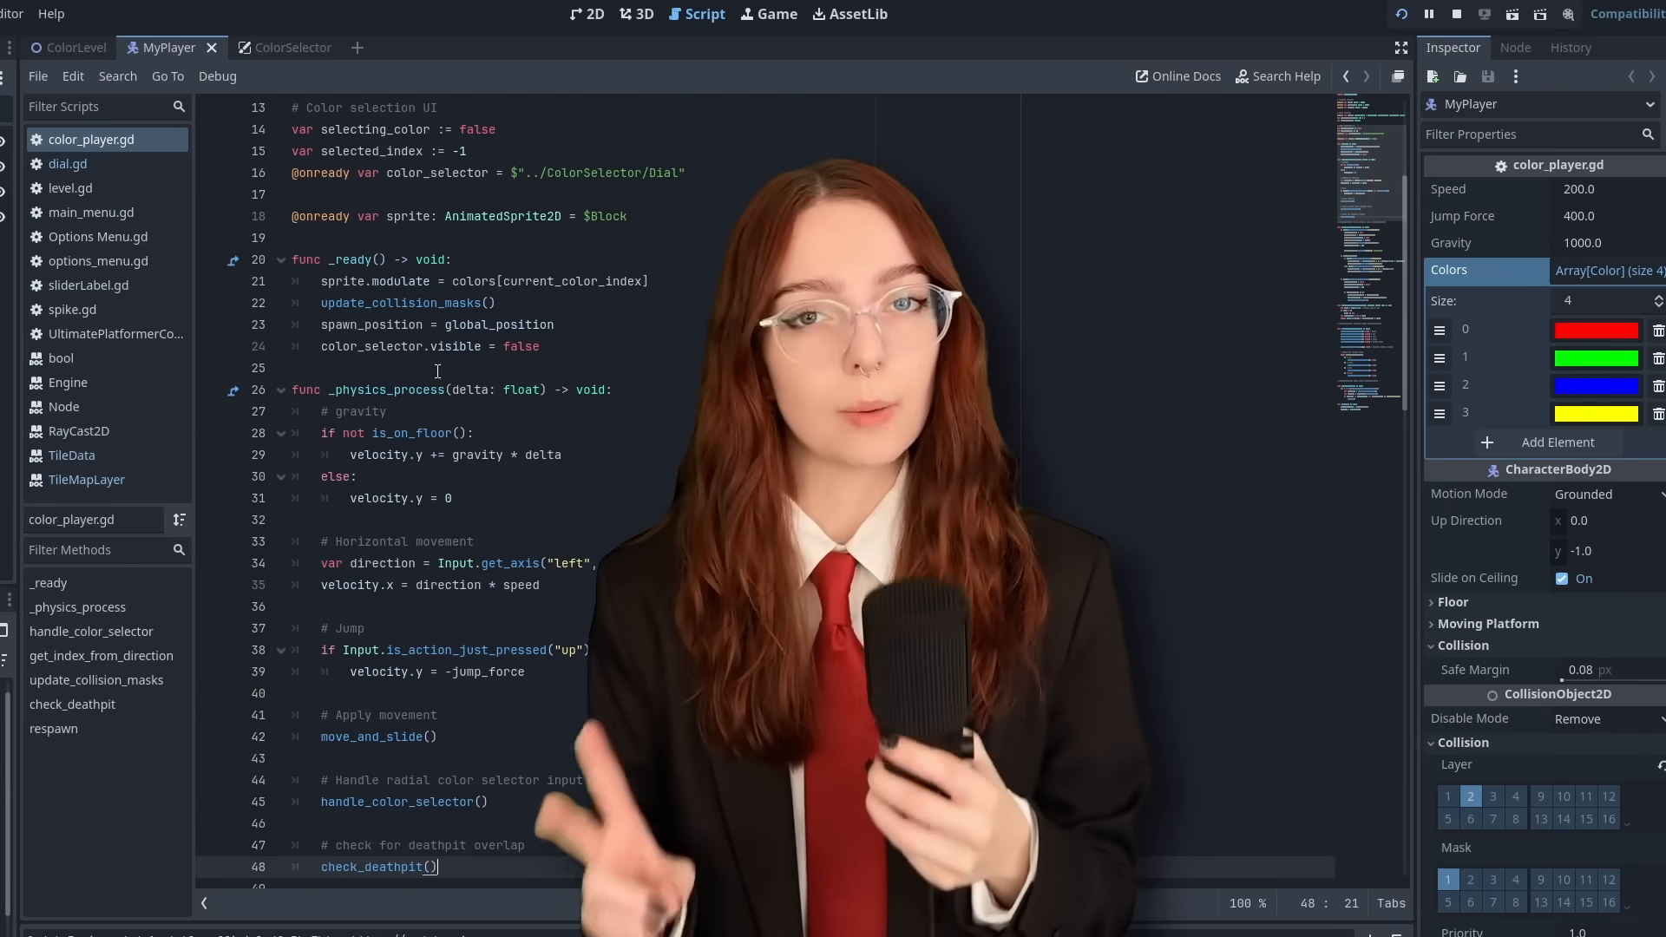
pyautogui.click(768, 14)
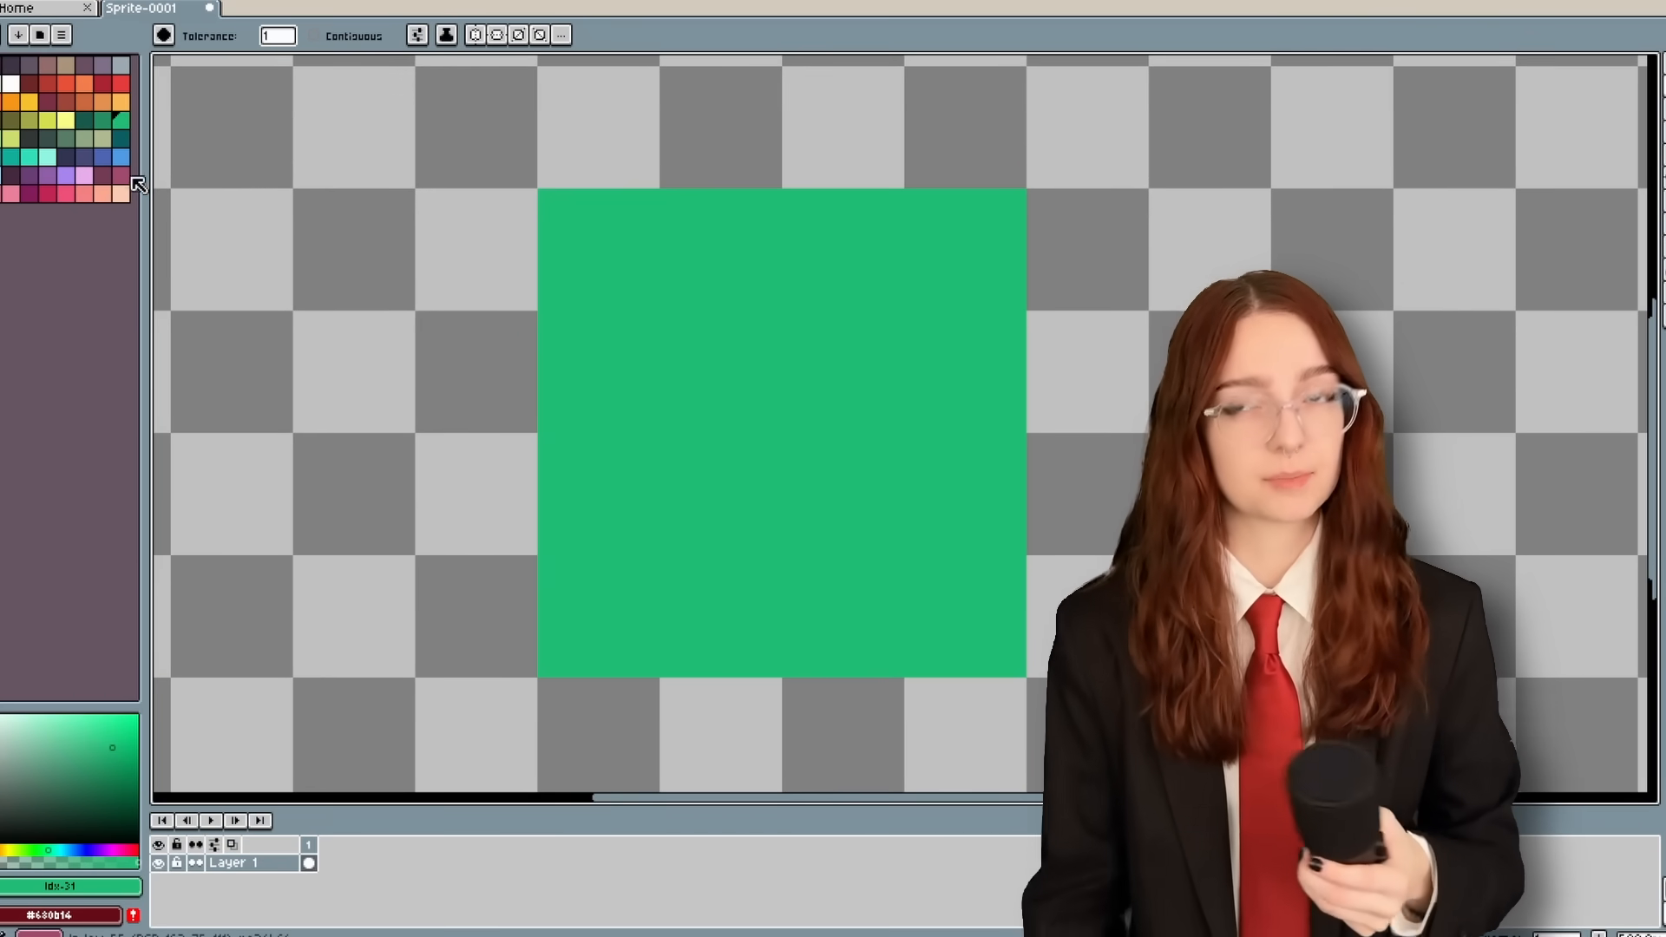
pyautogui.click(781, 435)
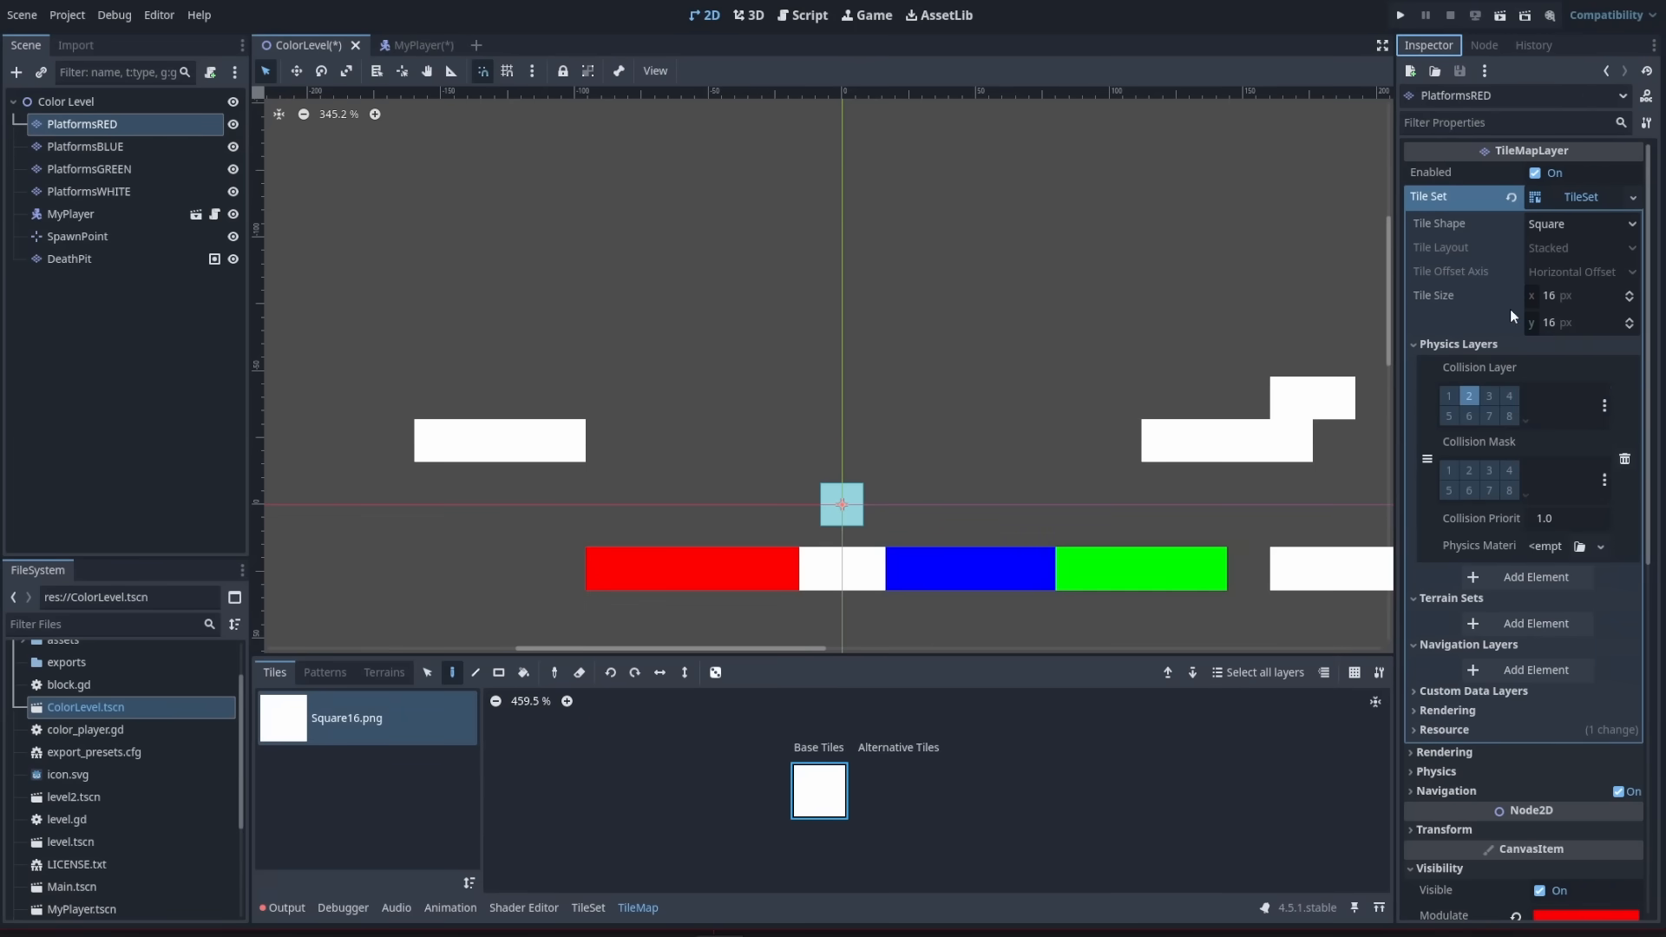
# Set PlatformsRED's Visibility Modulate color to red in the Inspector
pyautogui.scroll(-3)
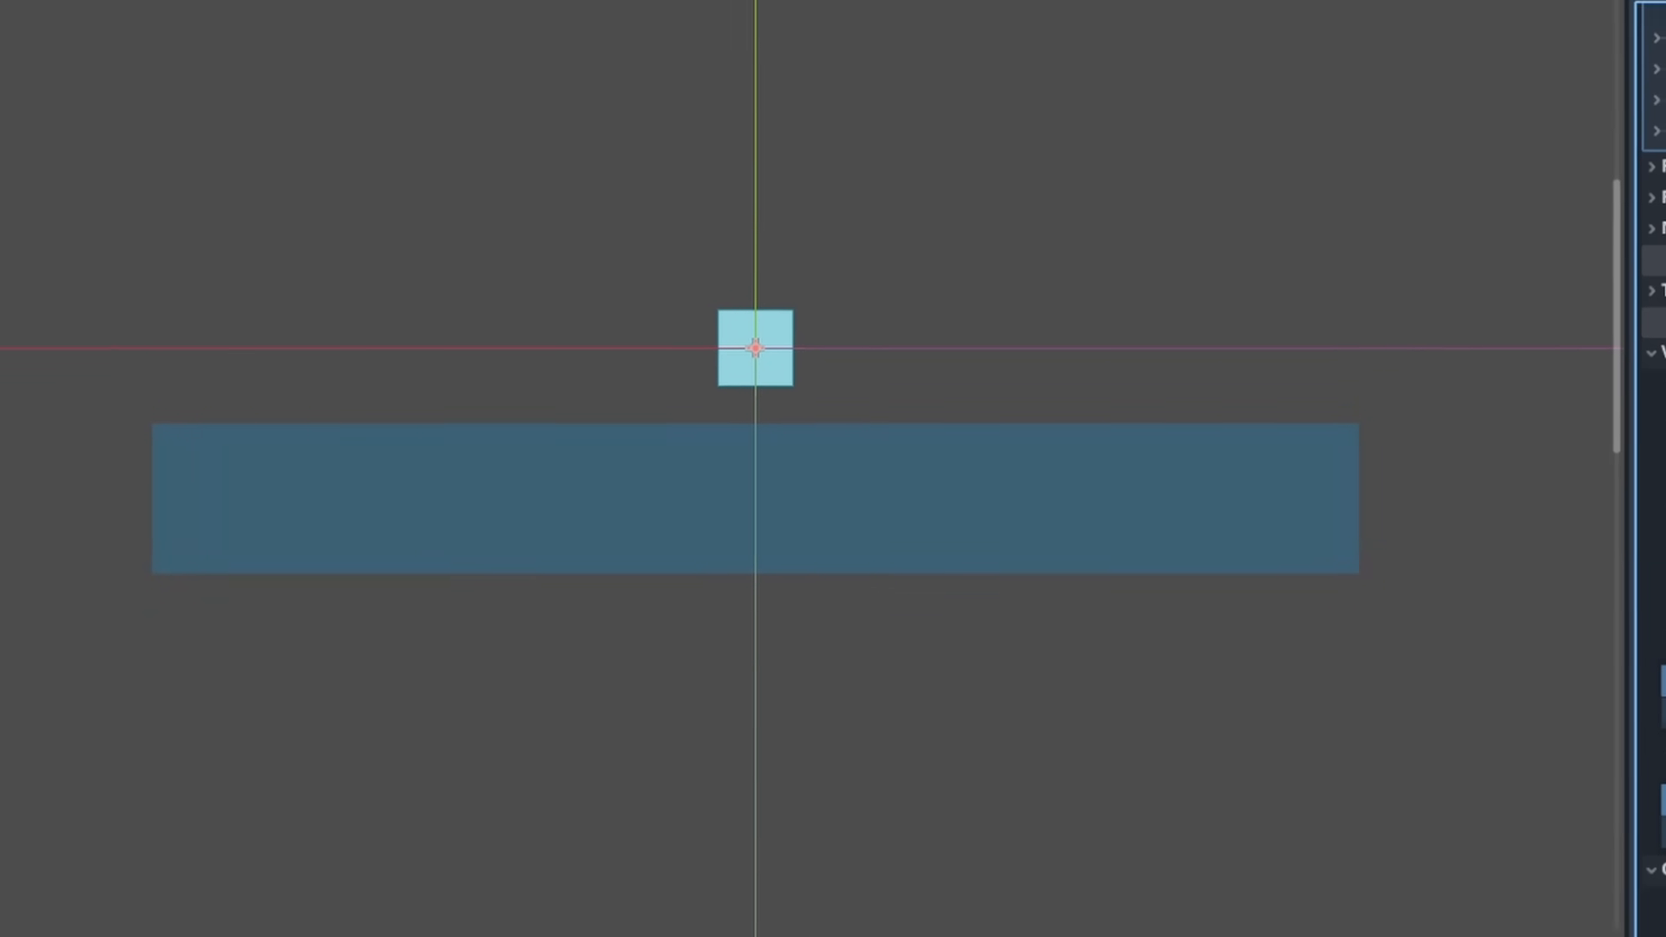
pyautogui.click(1520, 305)
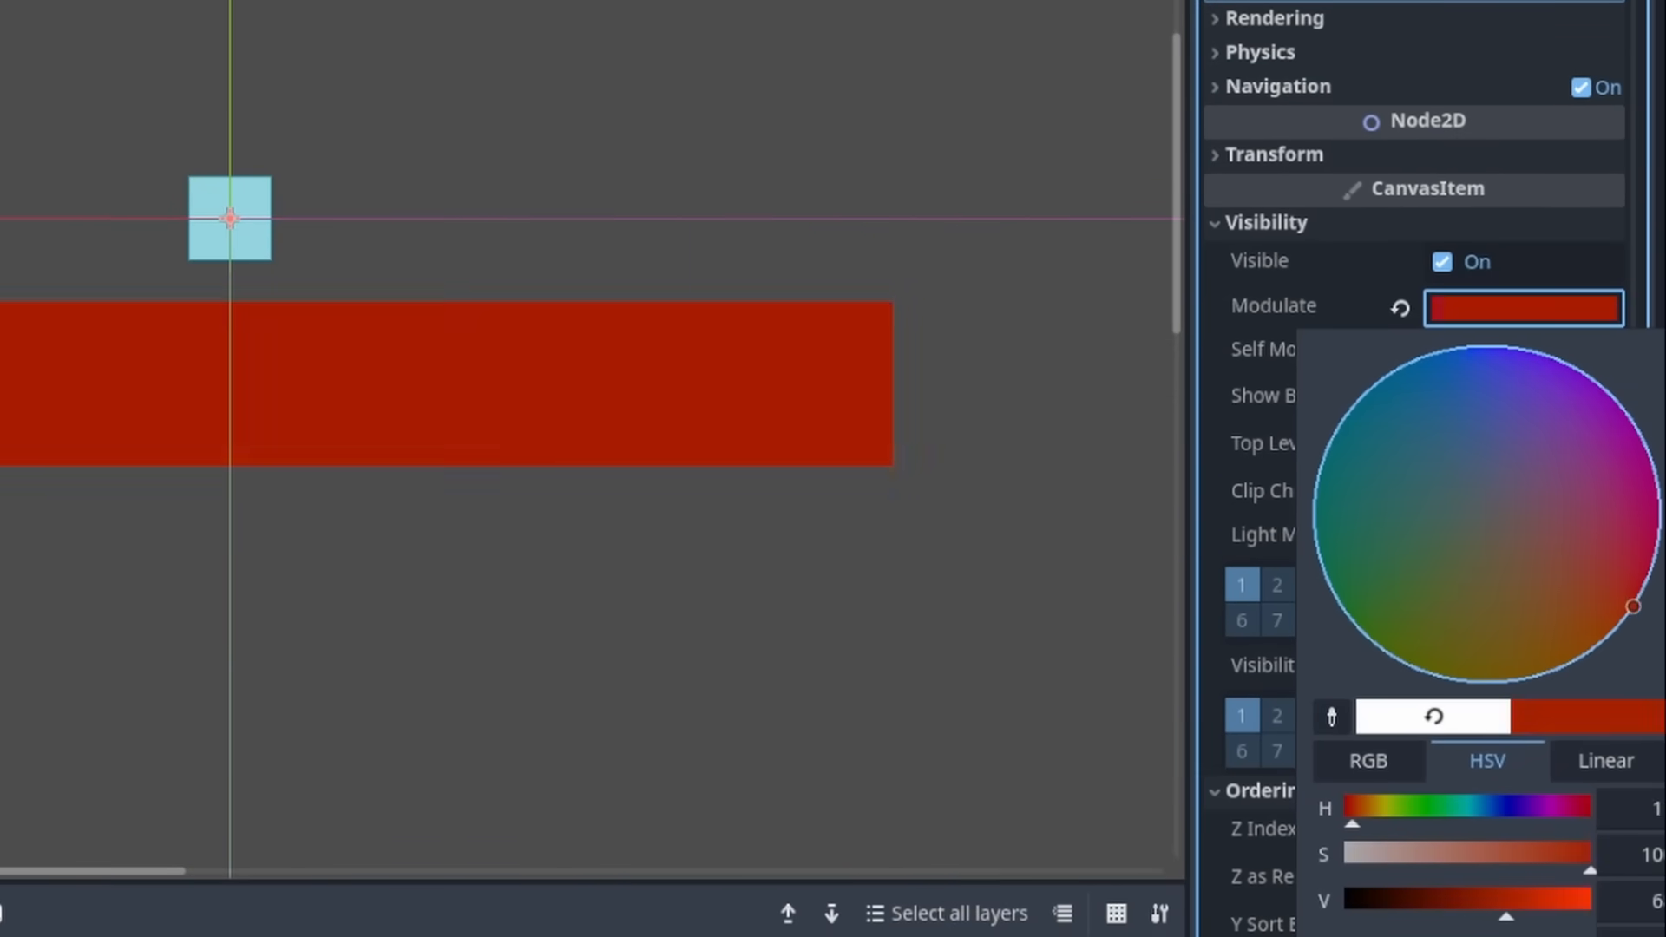
pyautogui.click(1423, 563)
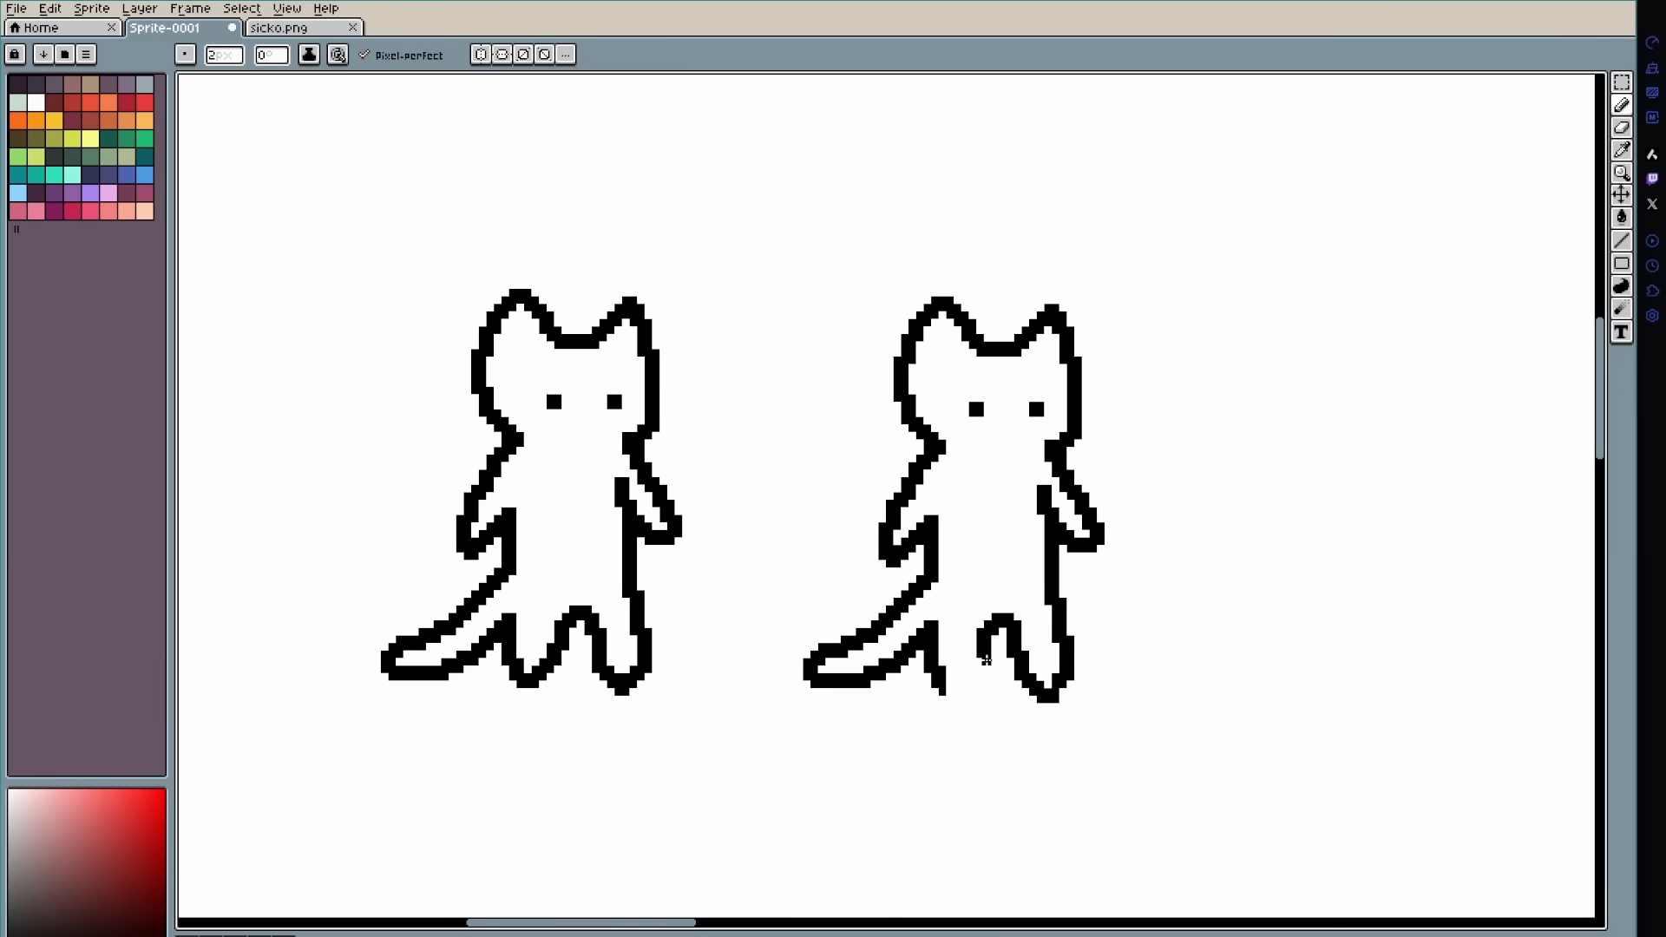
pyautogui.click(975, 667)
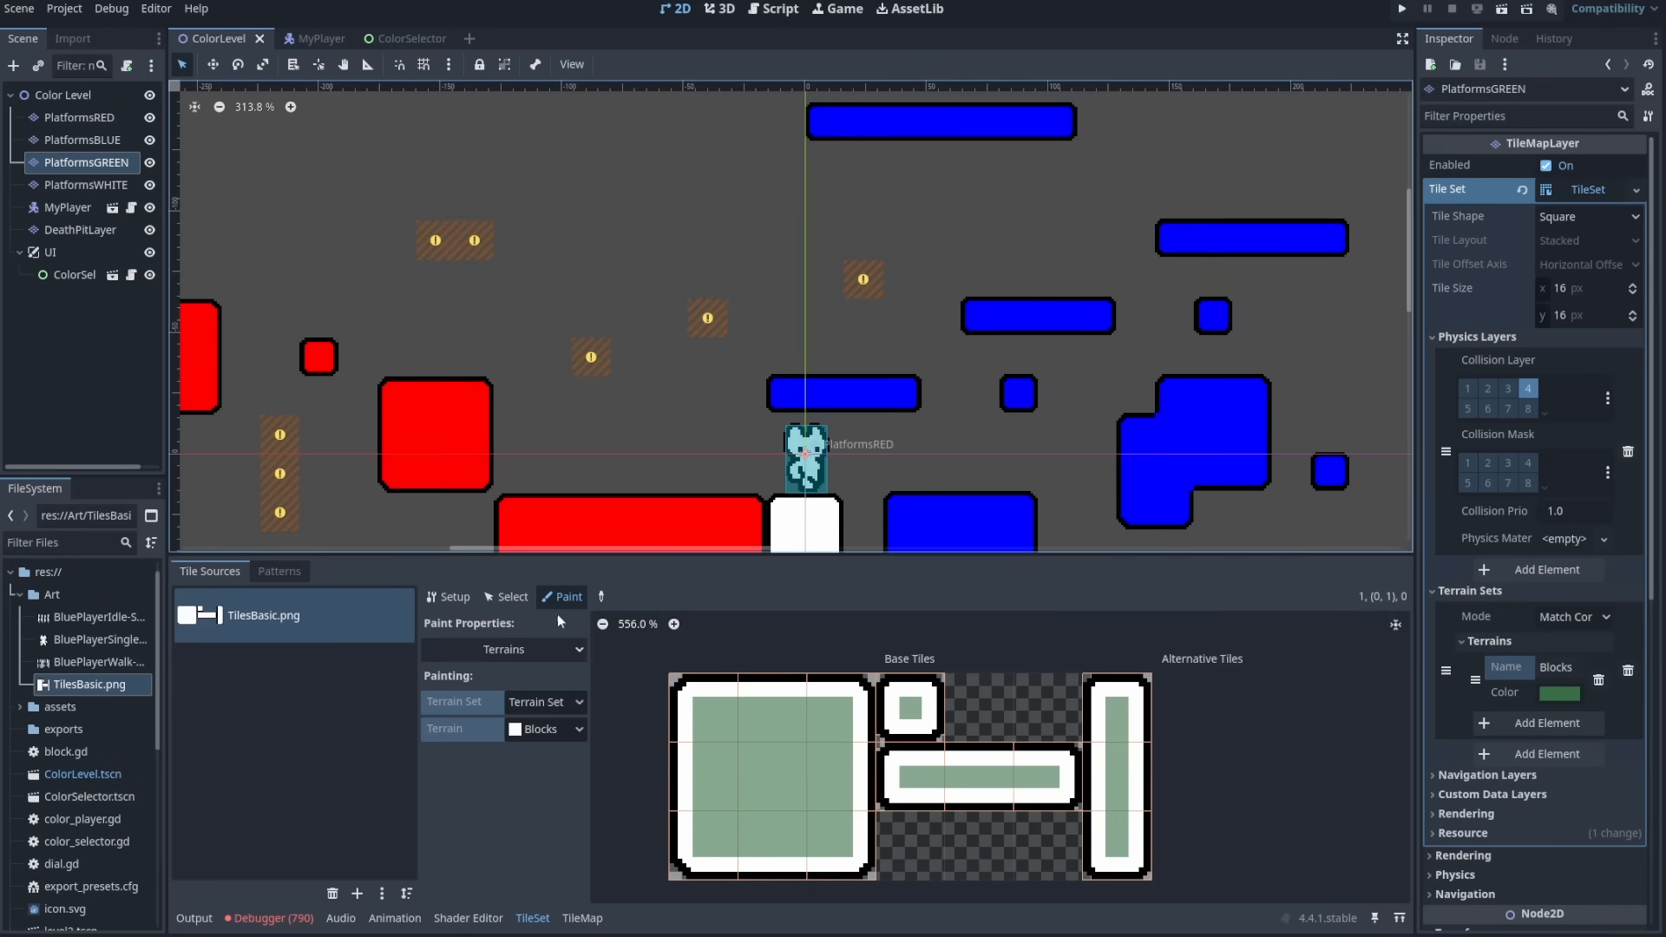
pyautogui.click(1402, 9)
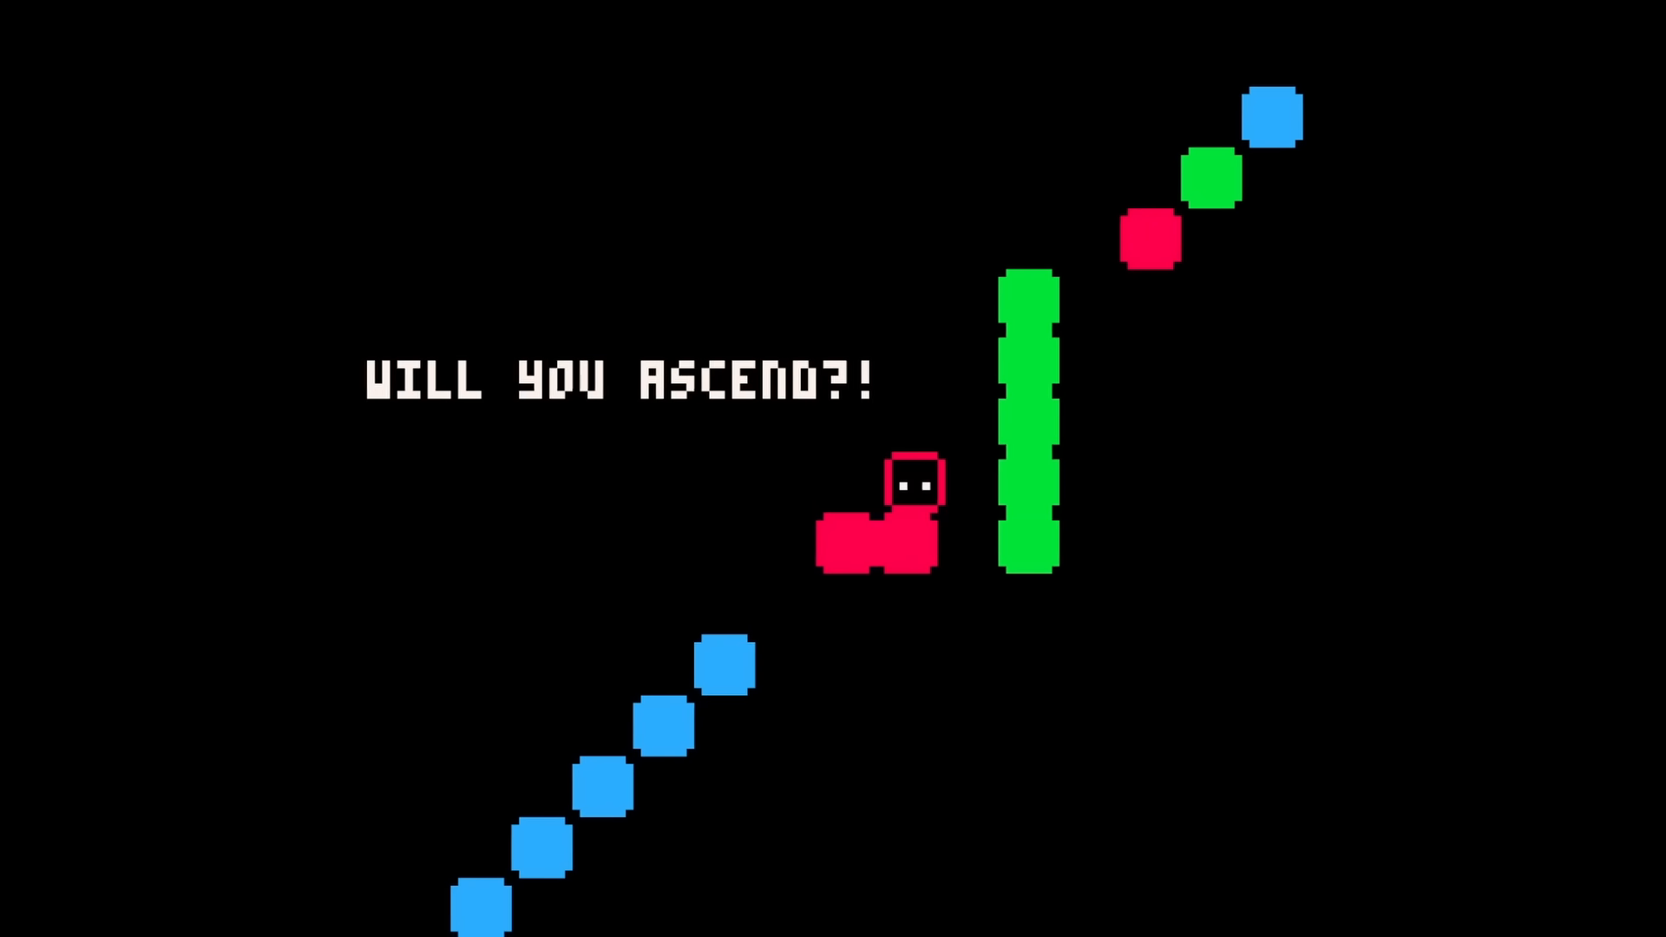